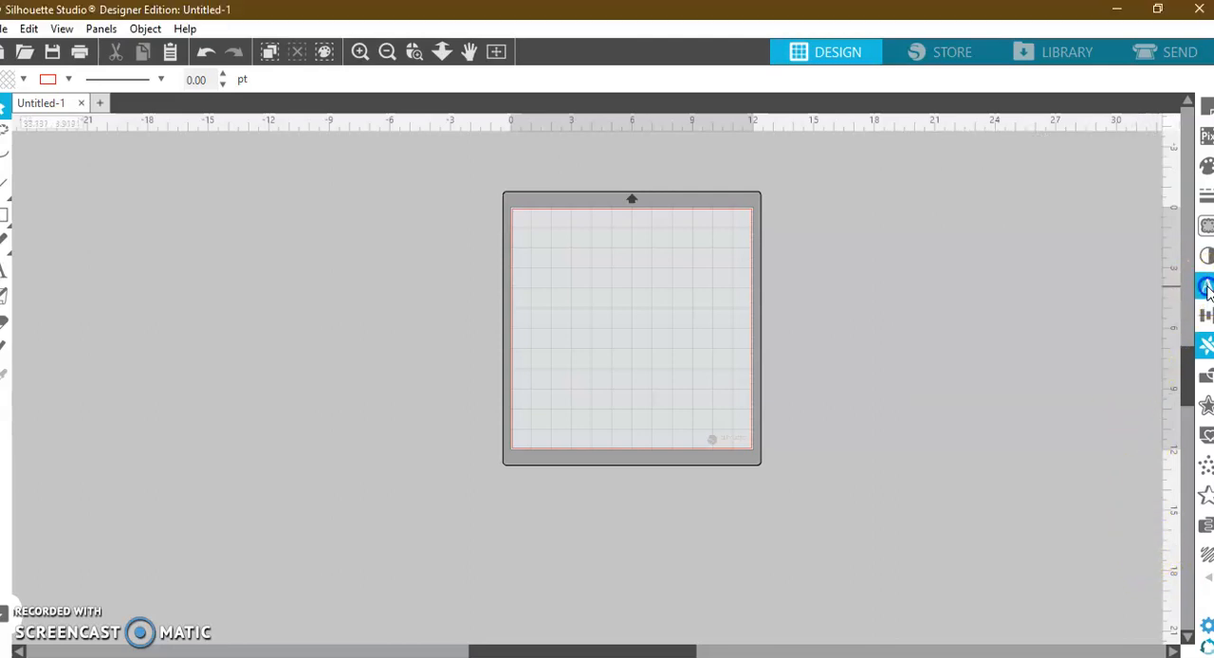
- Start a text box on the mat and enter 'Little Lights by Laura'
left_click(1206, 288)
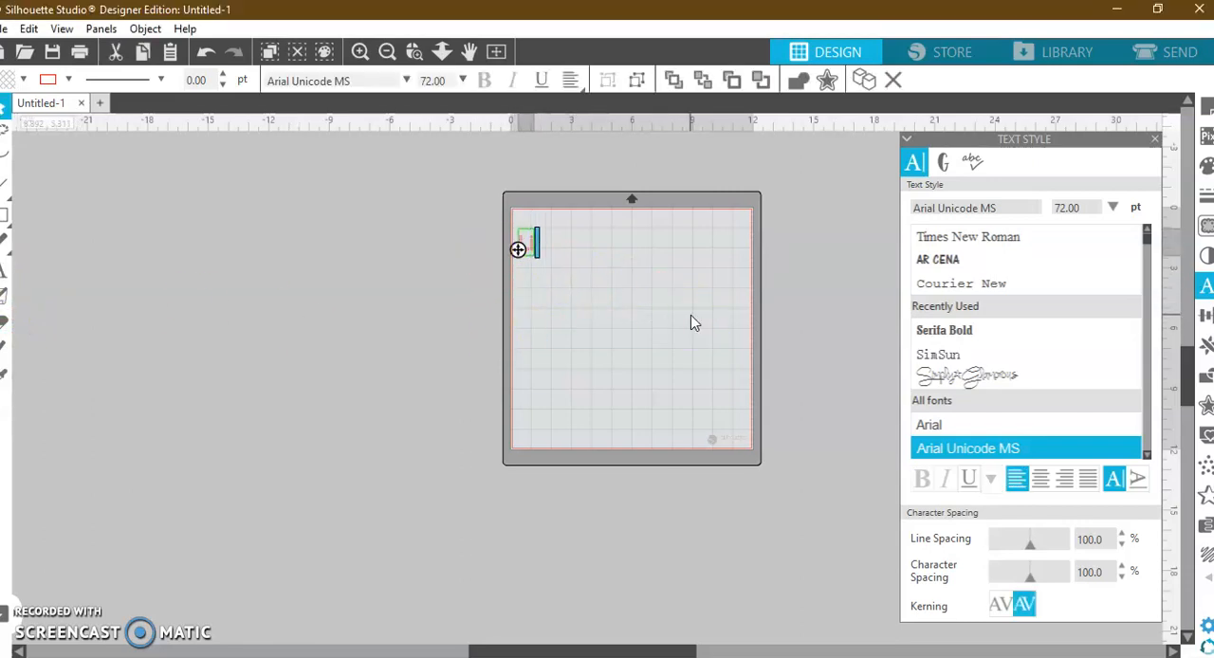
type("ittle Lights by")
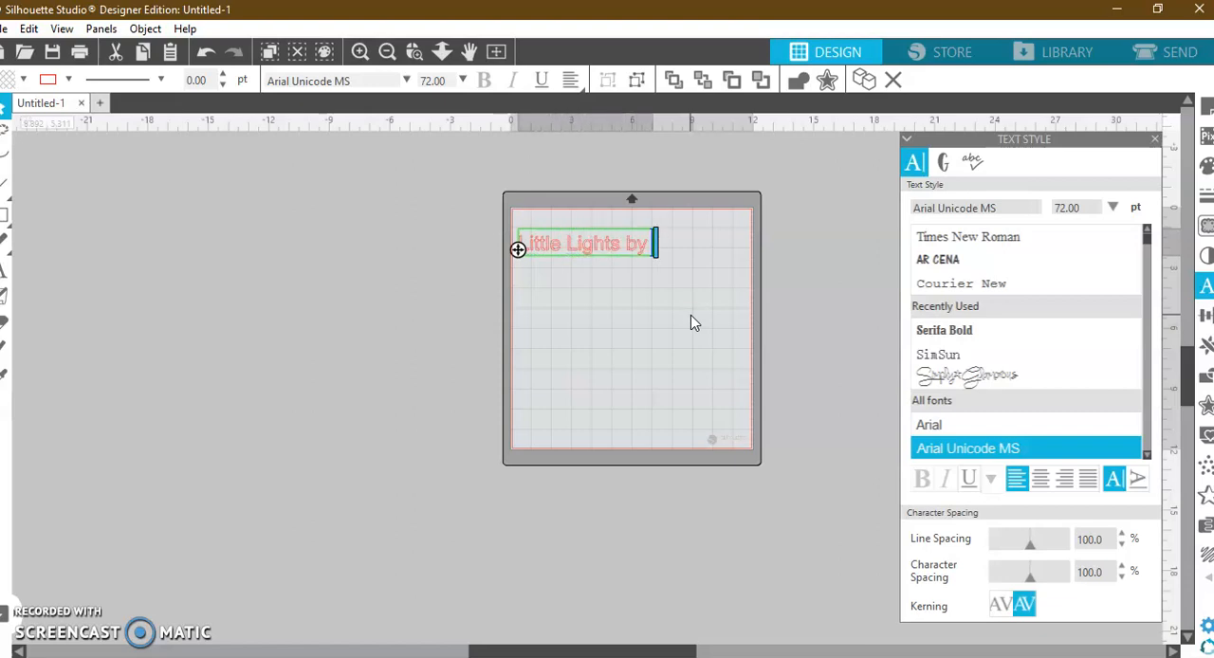
type("Laura")
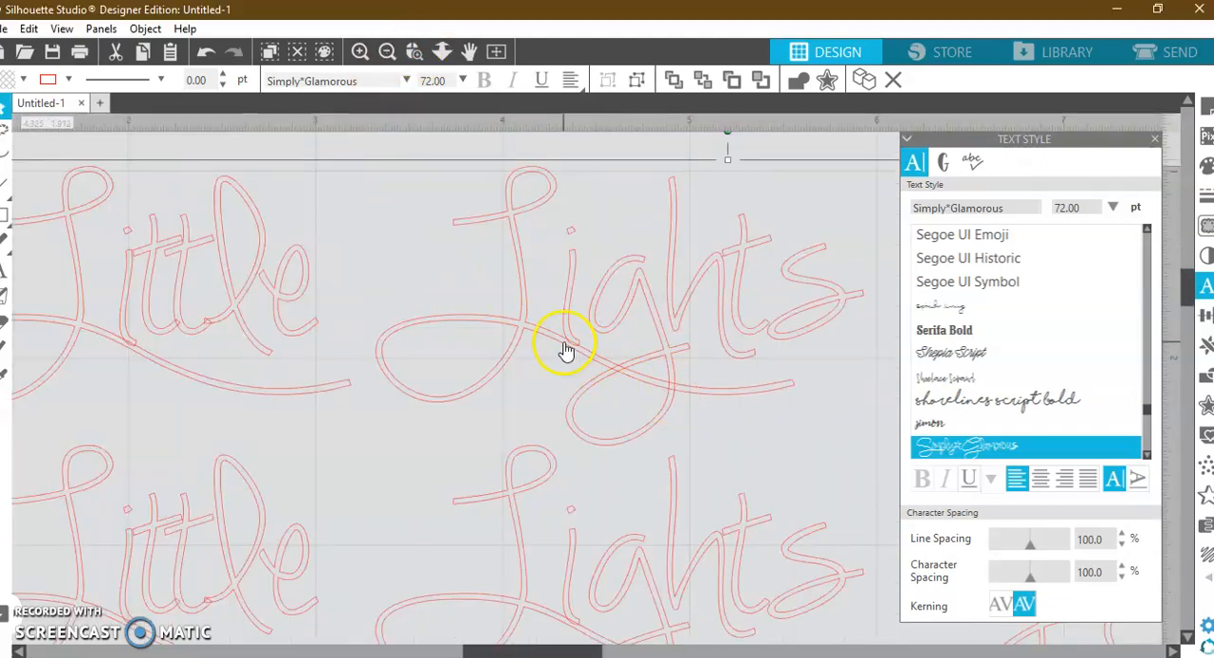
mouse_move(1183, 148)
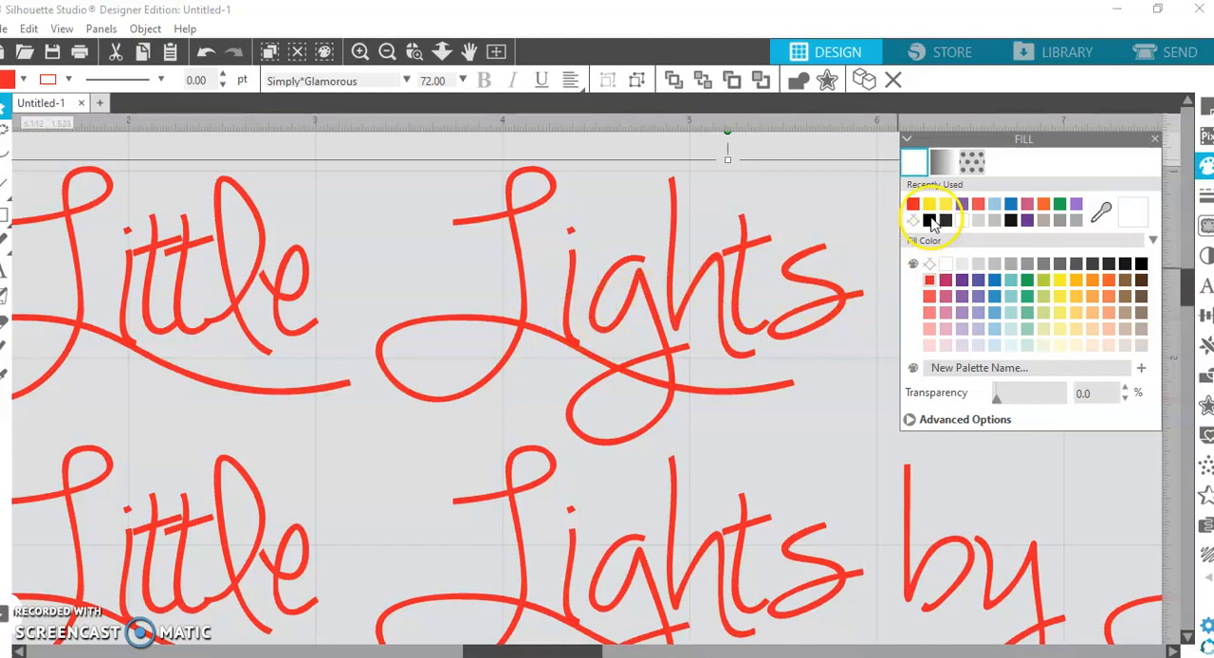
- Clear the preview fill and zoom in and out to inspect overlapping letter strokes
left_click(915, 204)
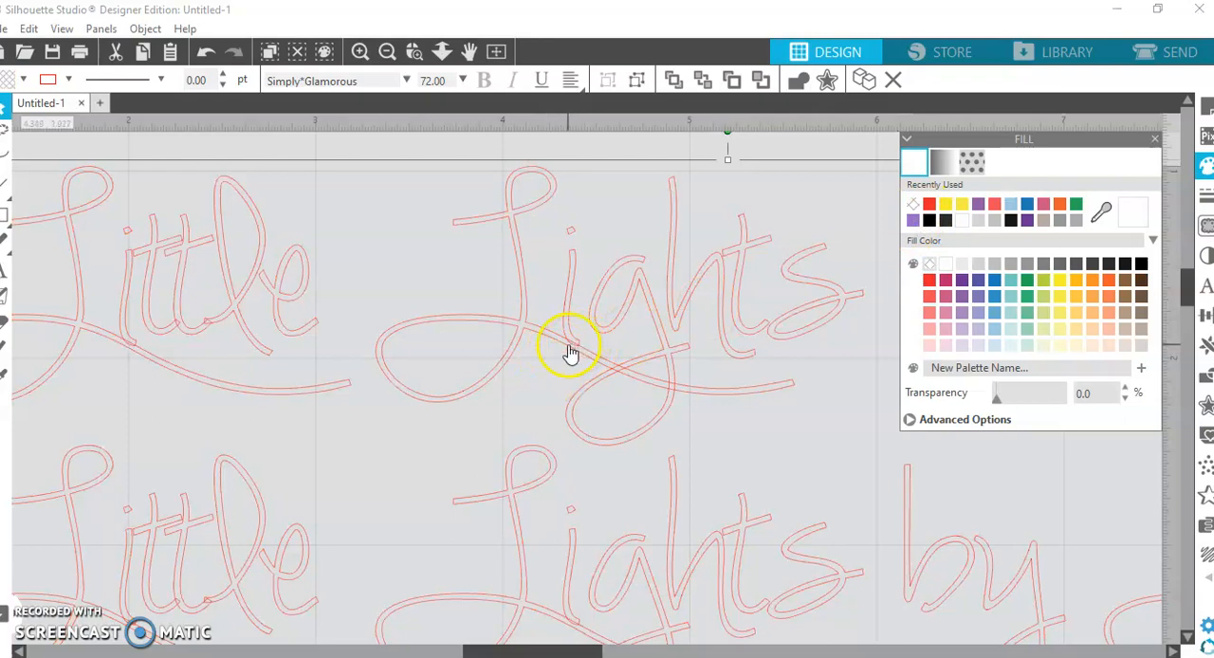
mouse_move(217, 313)
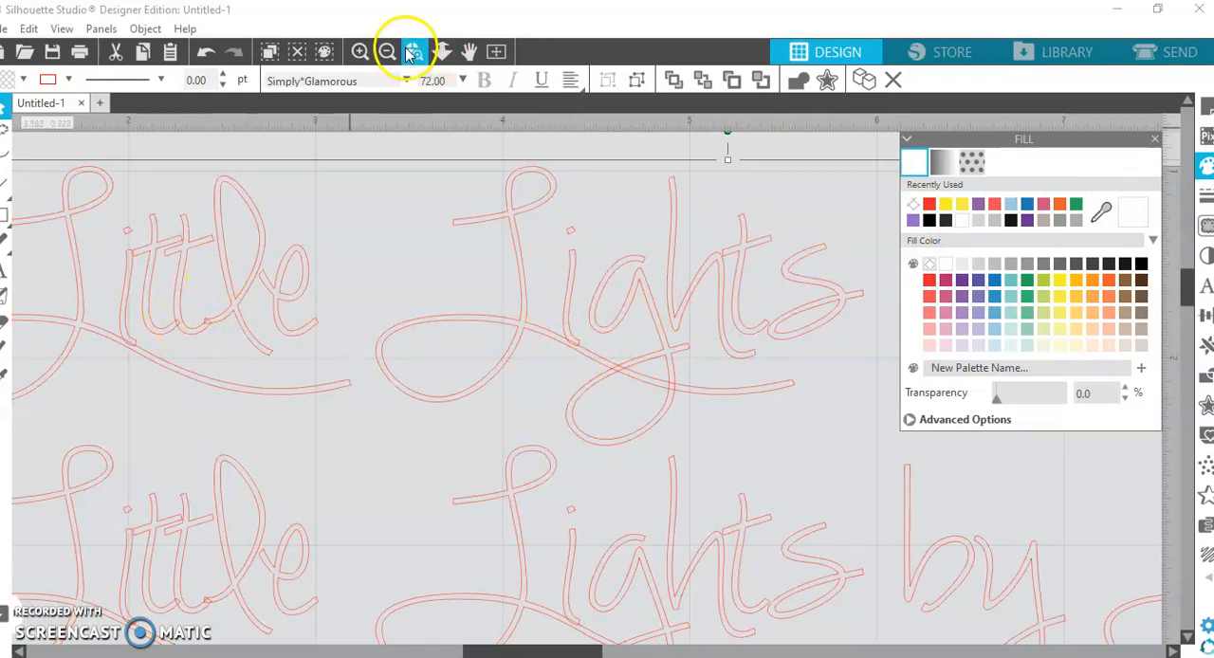
left_click(414, 53)
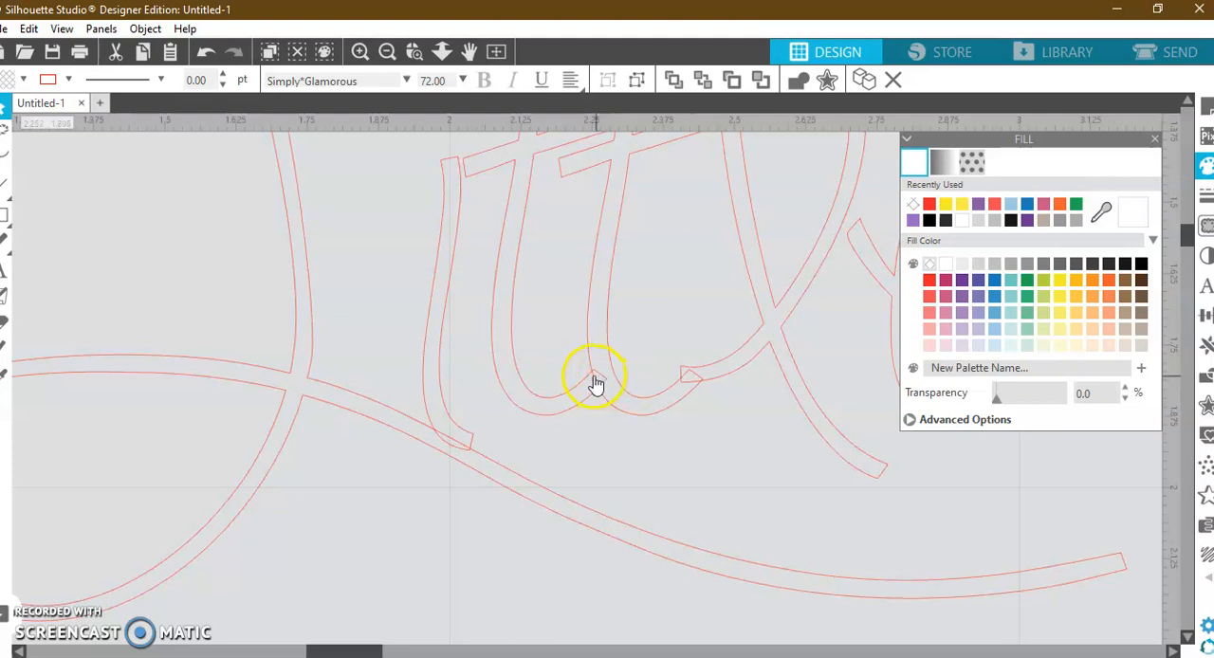
mouse_move(611, 391)
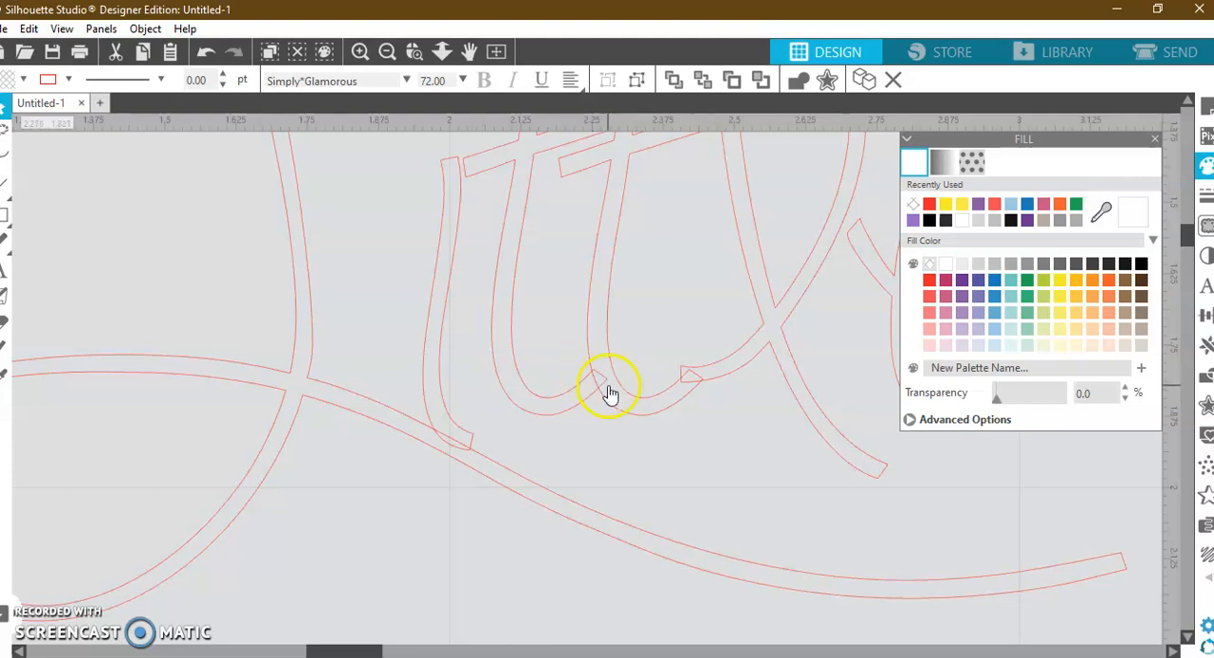
left_click(387, 53)
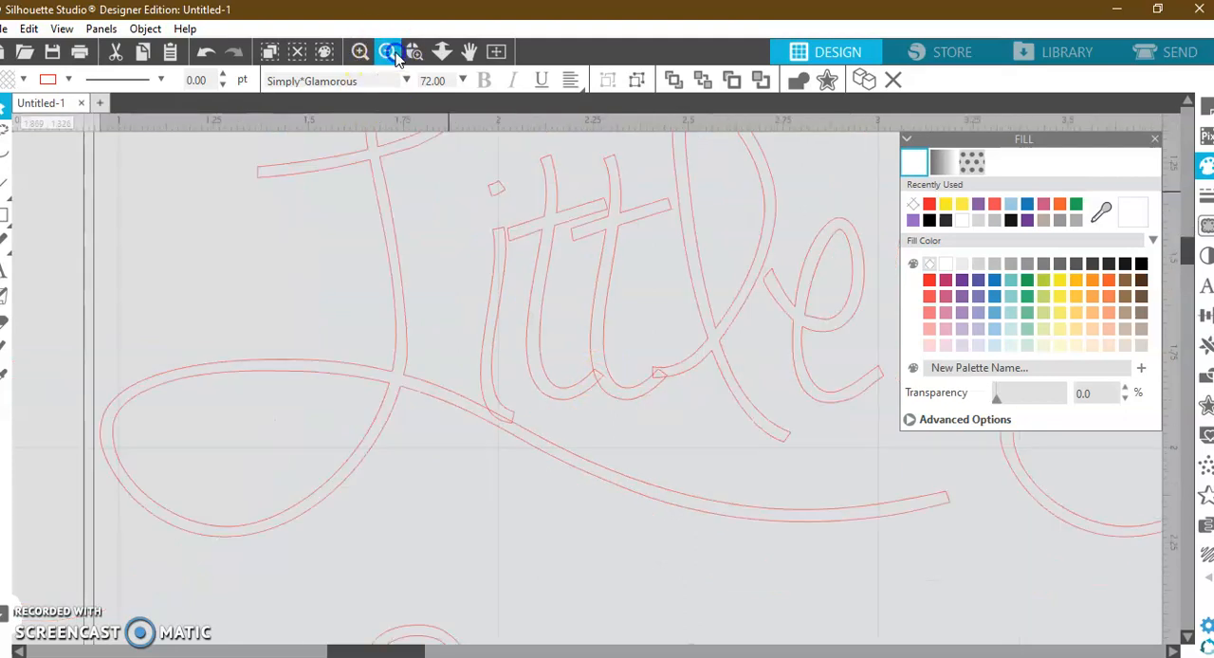
left_click(387, 53)
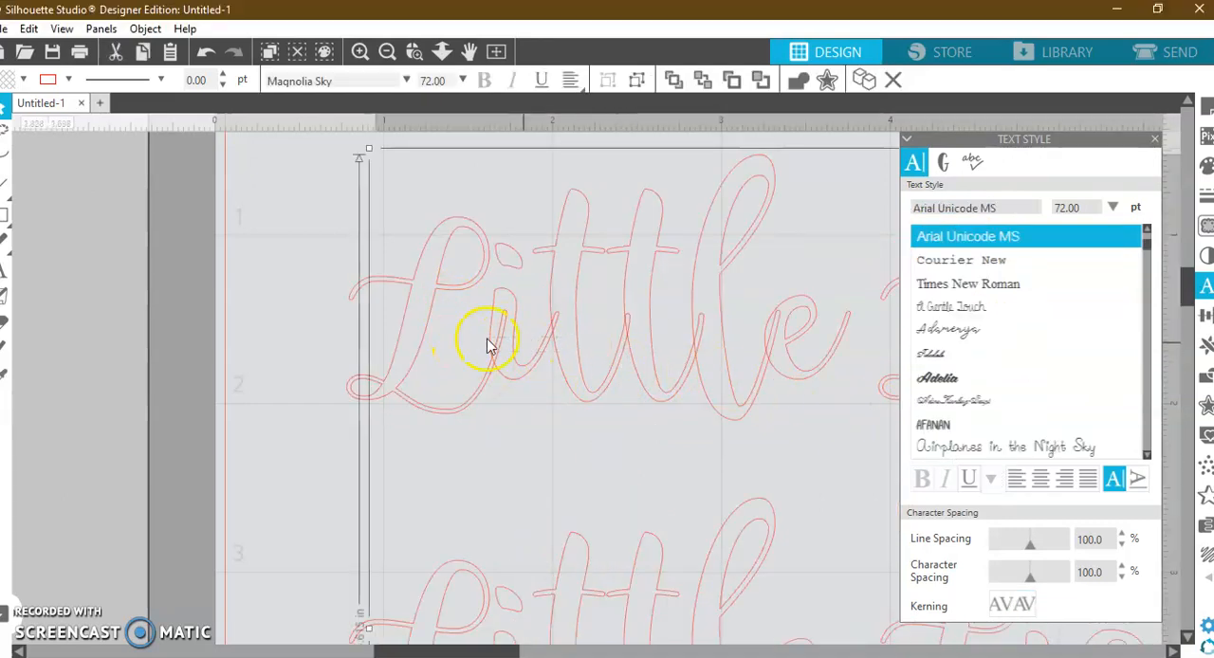
- Choose Magnolia Sky as the title font in the Text Style list
left_click(959, 447)
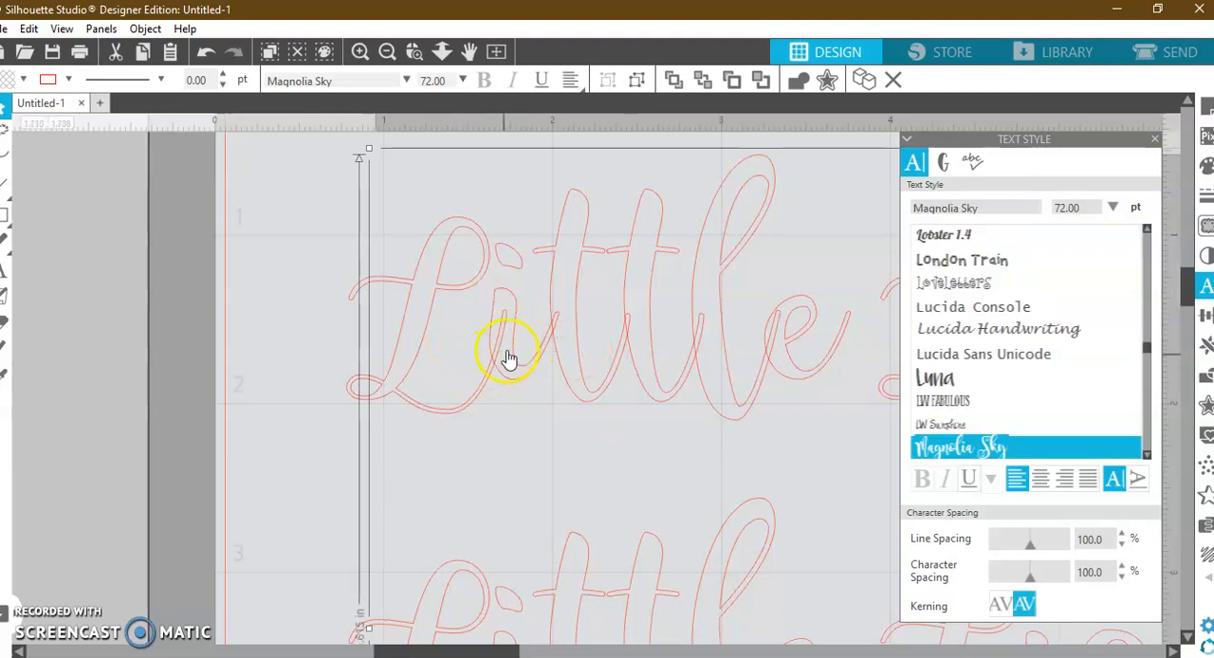
mouse_move(611, 388)
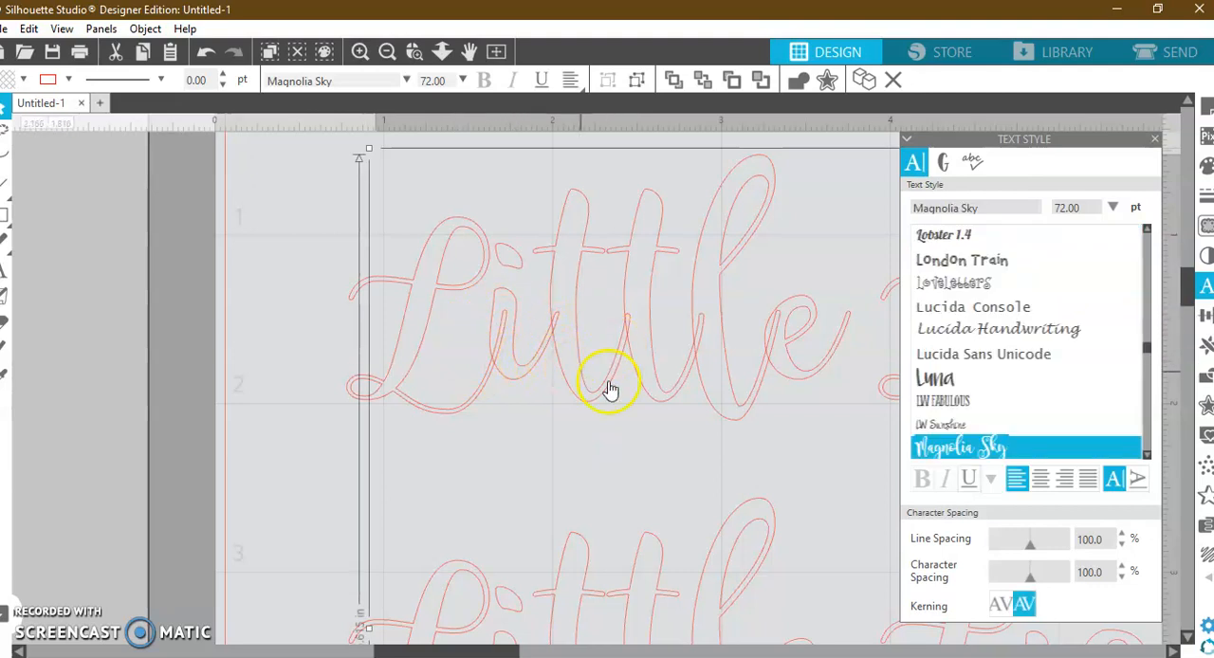
mouse_move(638, 326)
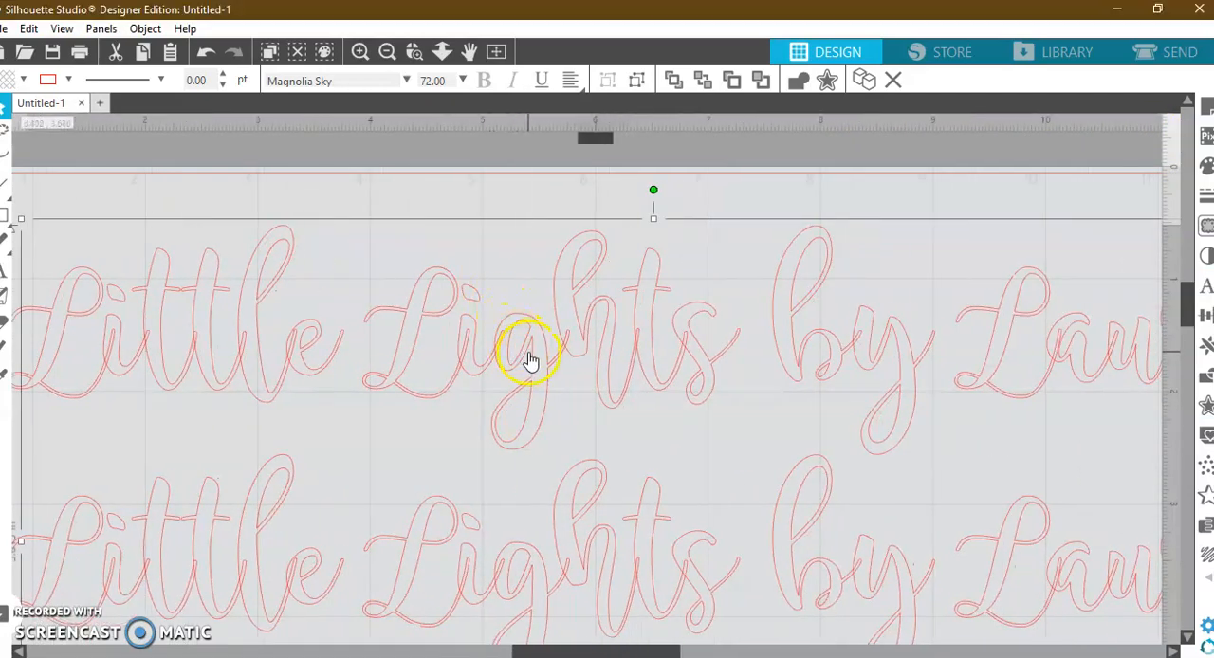
- Ungroup the title, weld the overlapping letters and make them a compound path
right_click(531, 358)
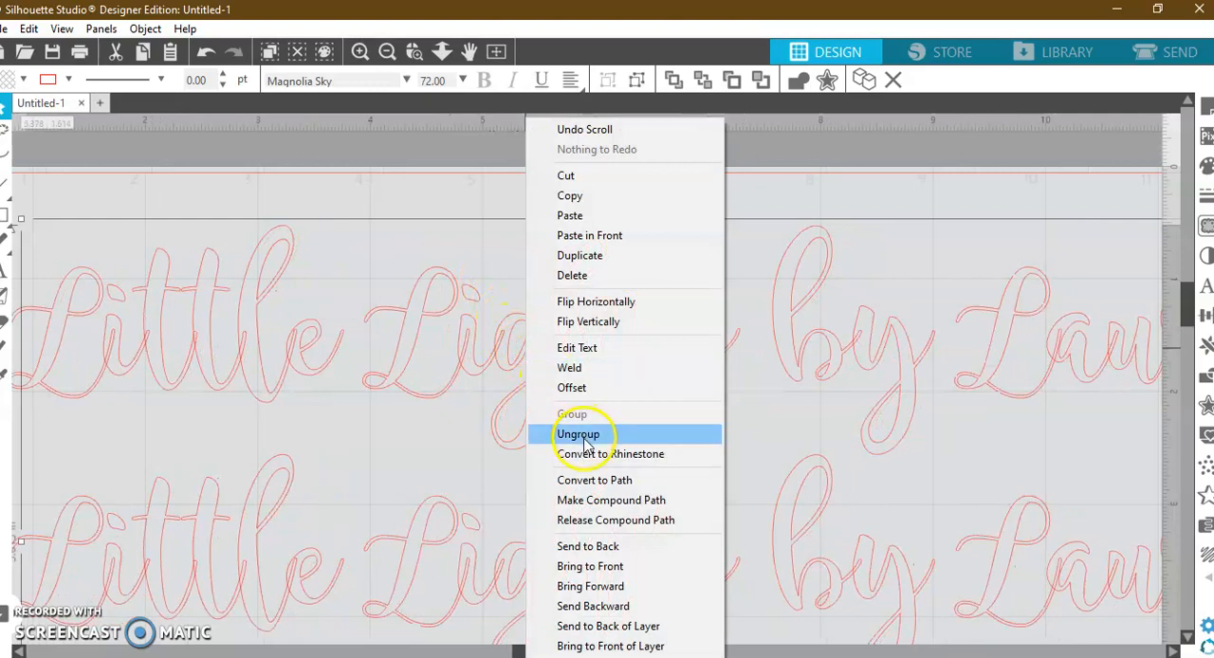
left_click(577, 433)
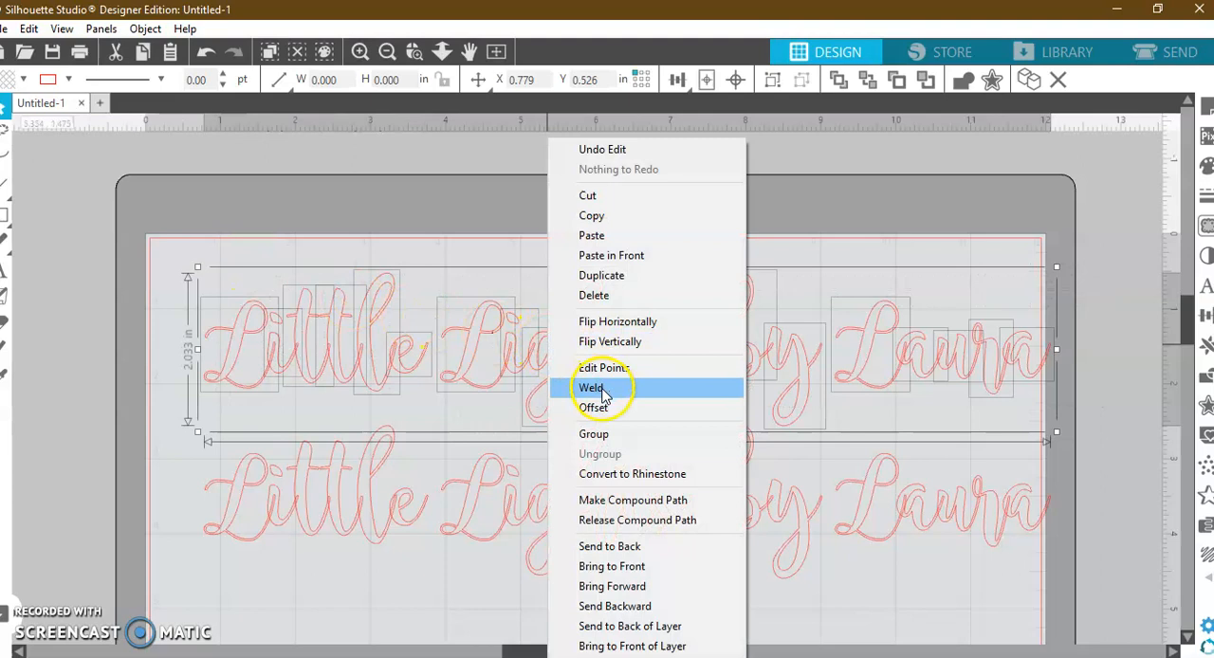
left_click(592, 387)
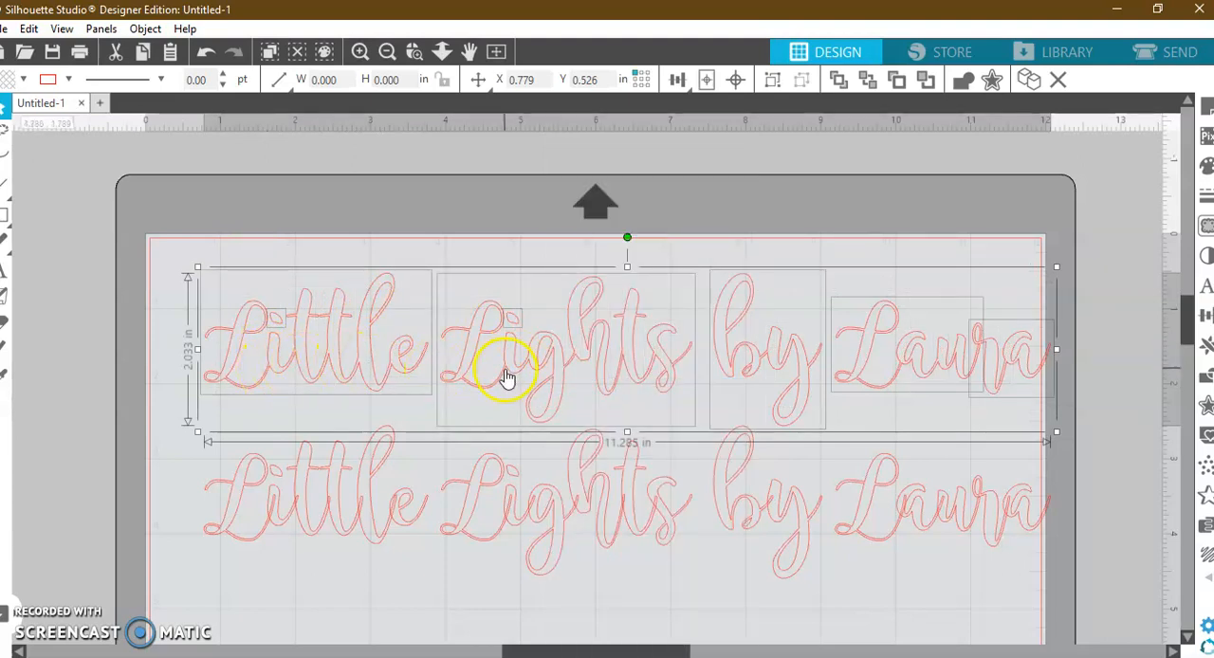
mouse_move(952, 359)
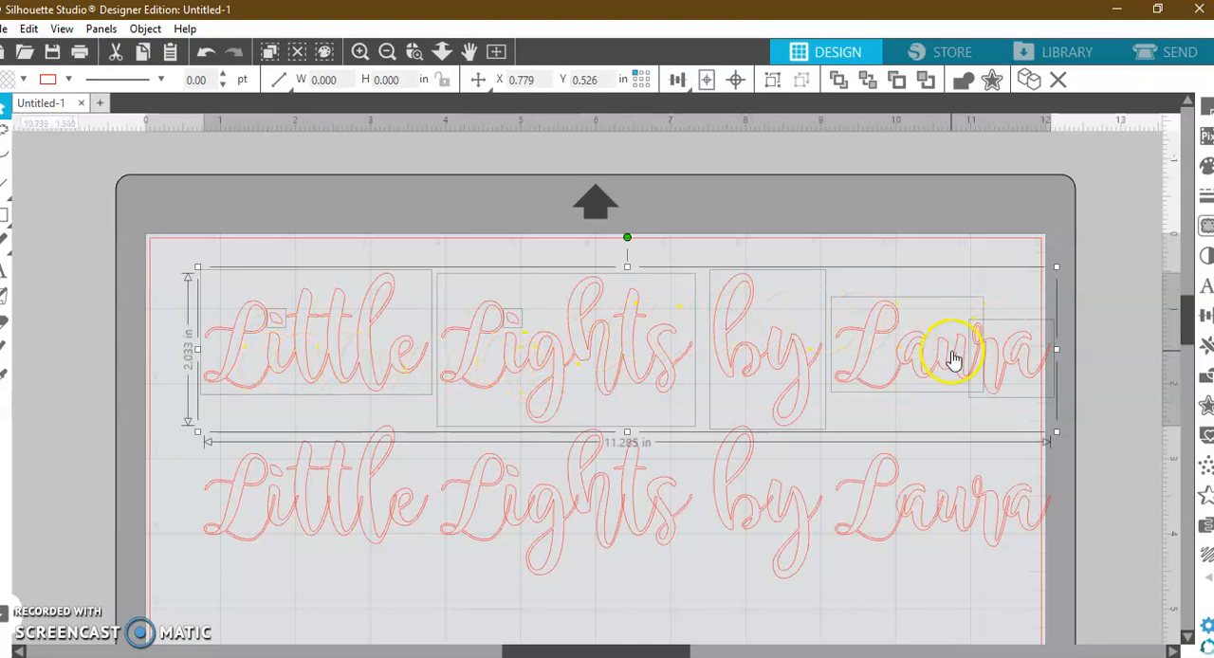
right_click(952, 359)
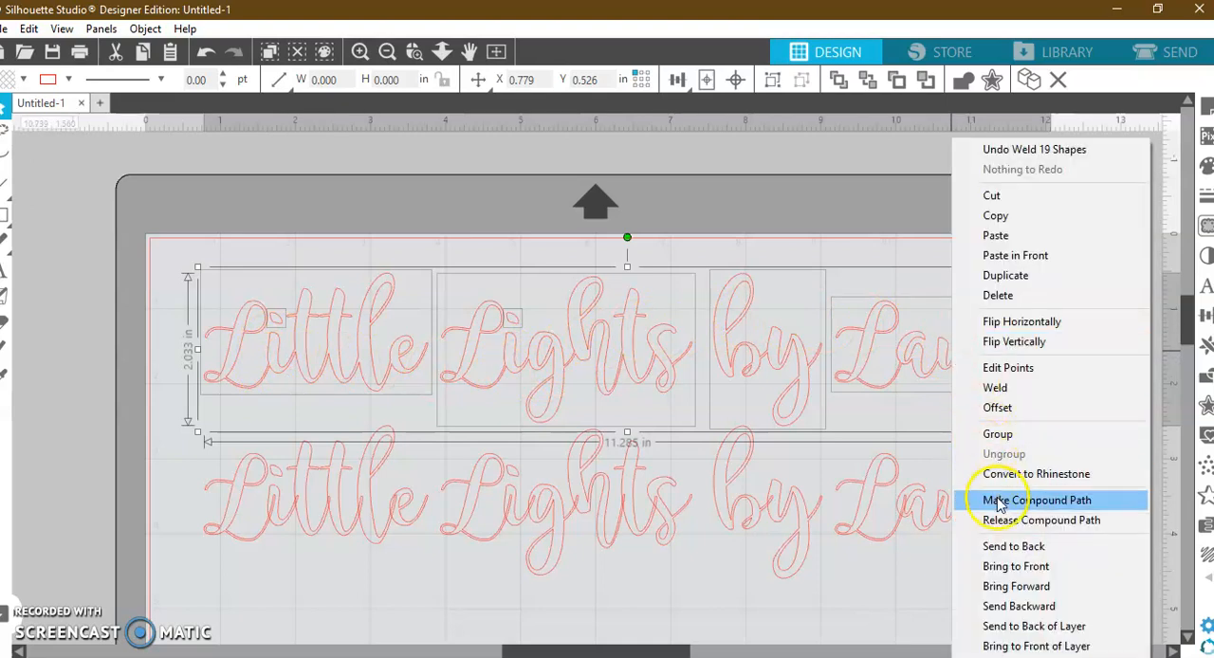
left_click(1035, 500)
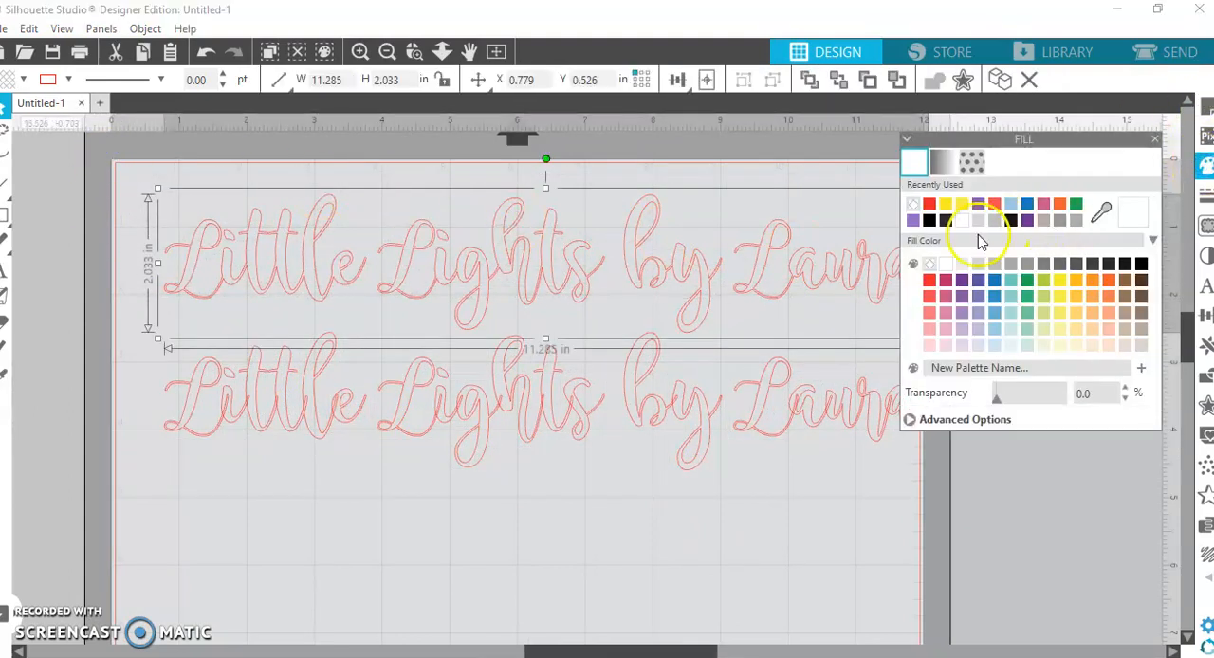
- Fill the welded title red and select the second copy below it
left_click(929, 203)
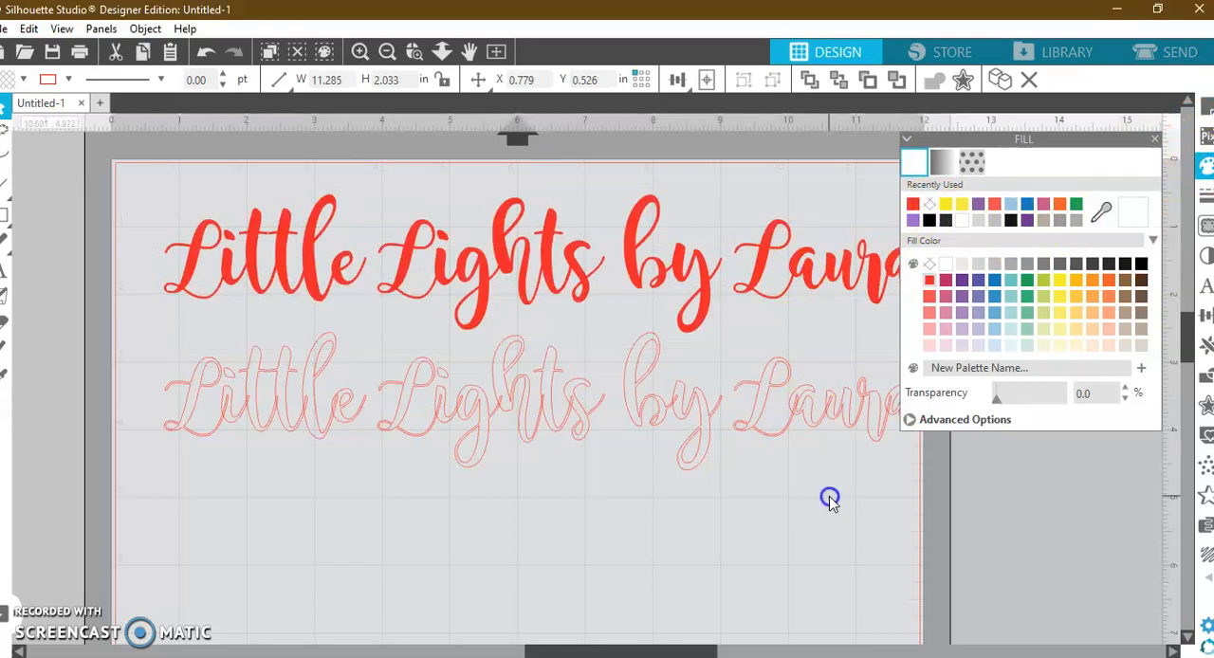
left_click(243, 383)
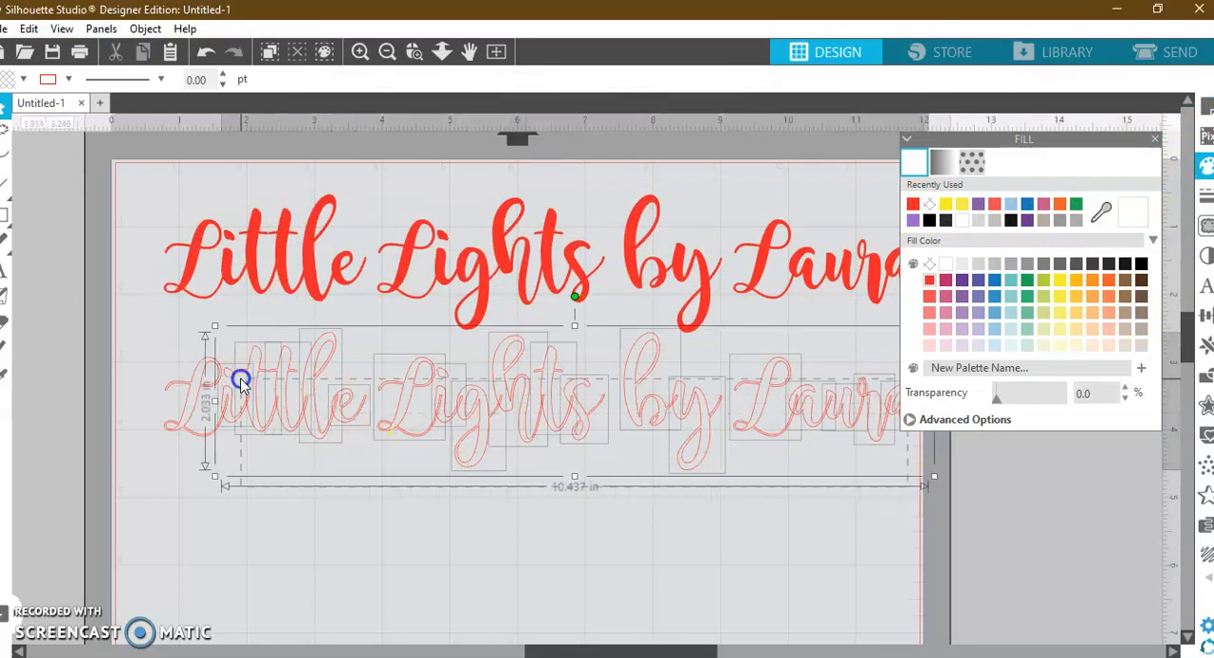
- Weld the second copy's letters and combine its word outlines into one compound path
right_click(372, 408)
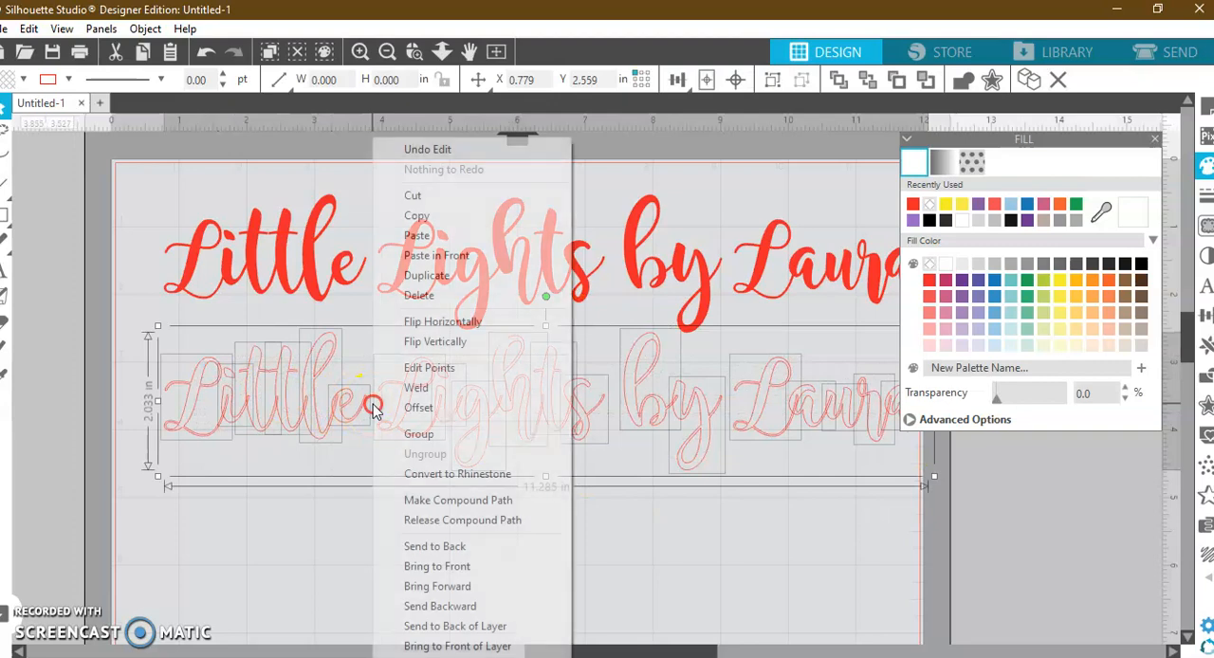
left_click(415, 387)
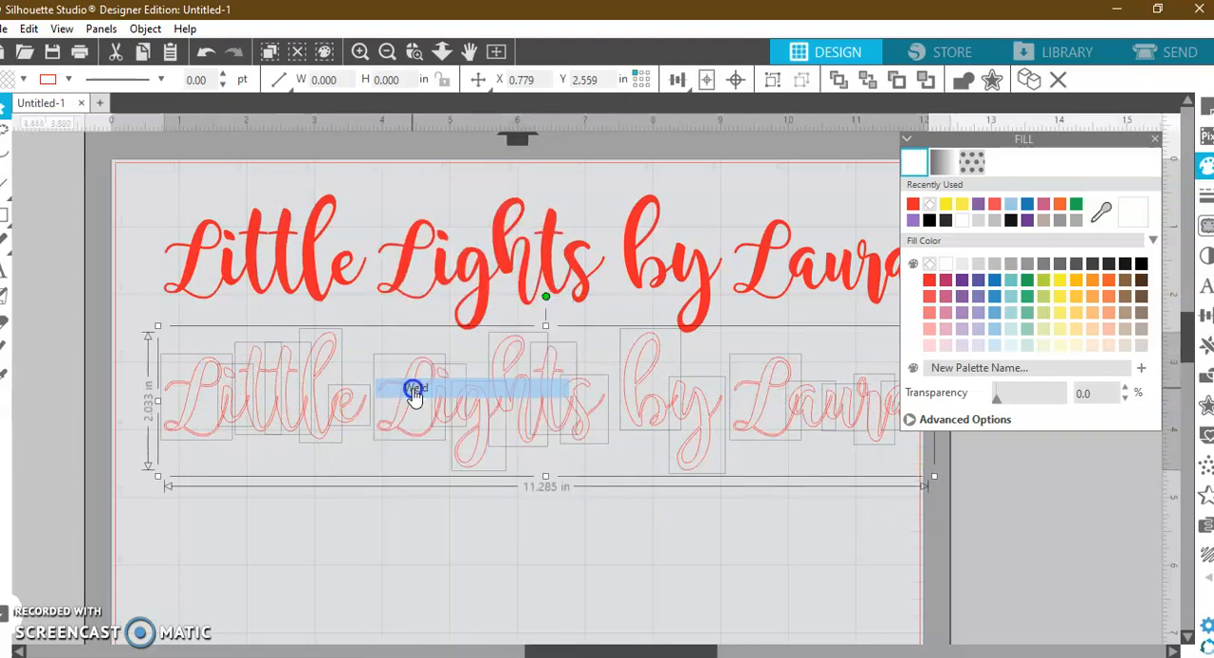
right_click(414, 389)
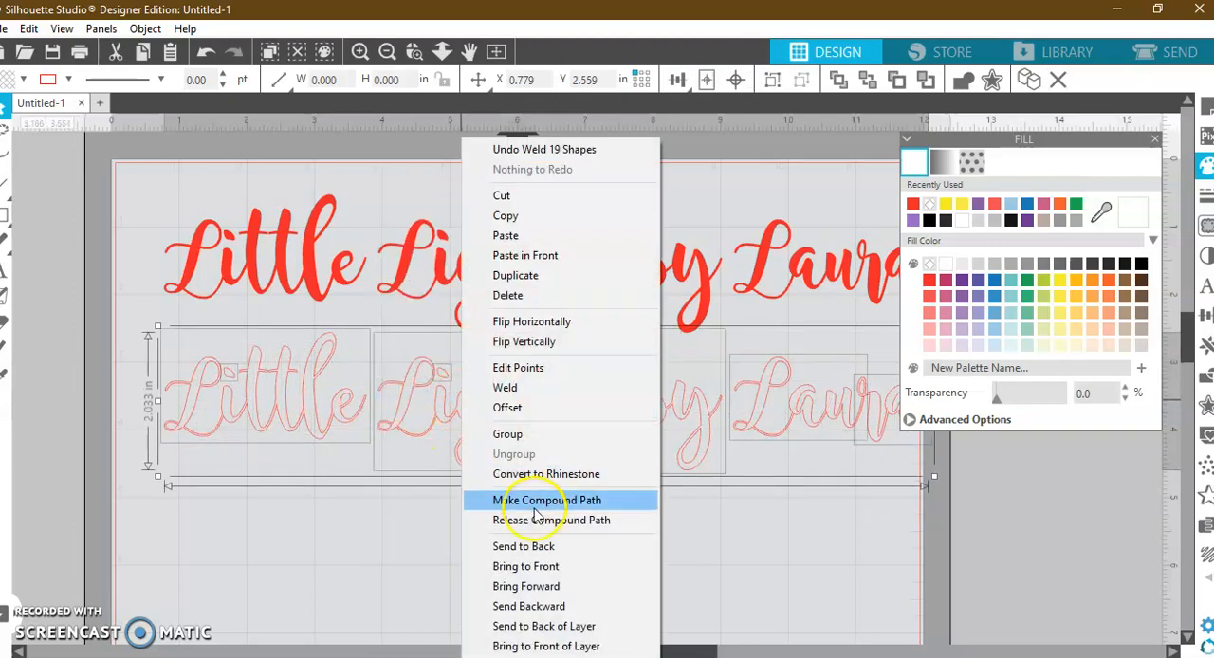
left_click(546, 501)
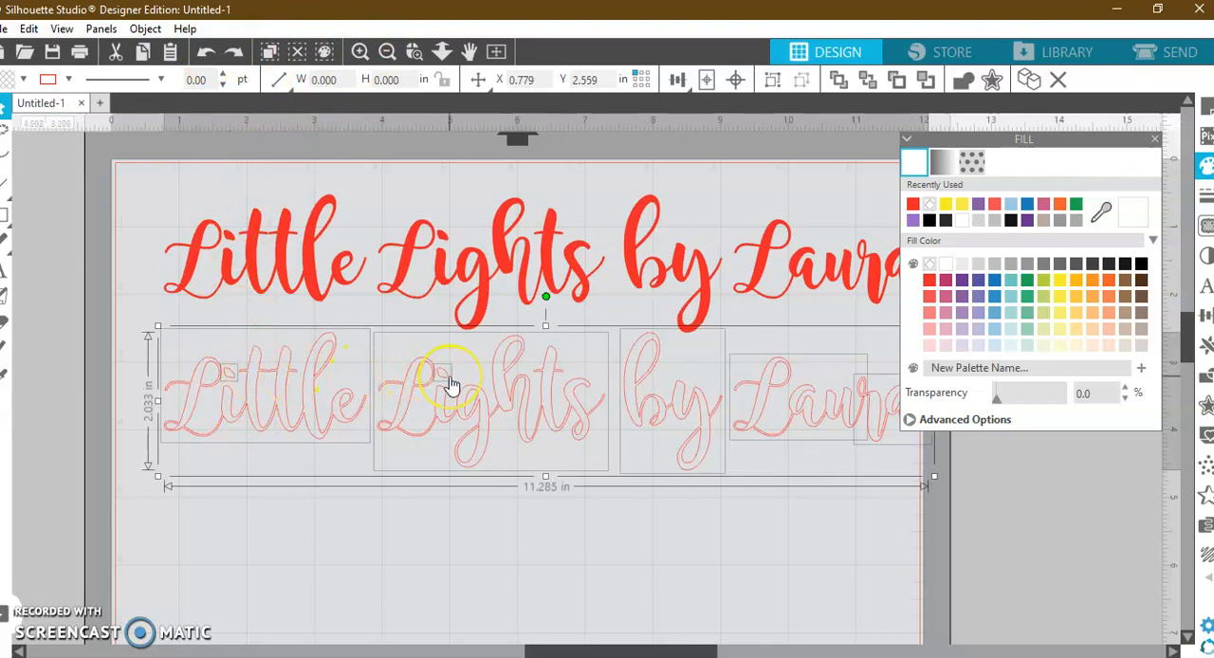
mouse_move(497, 421)
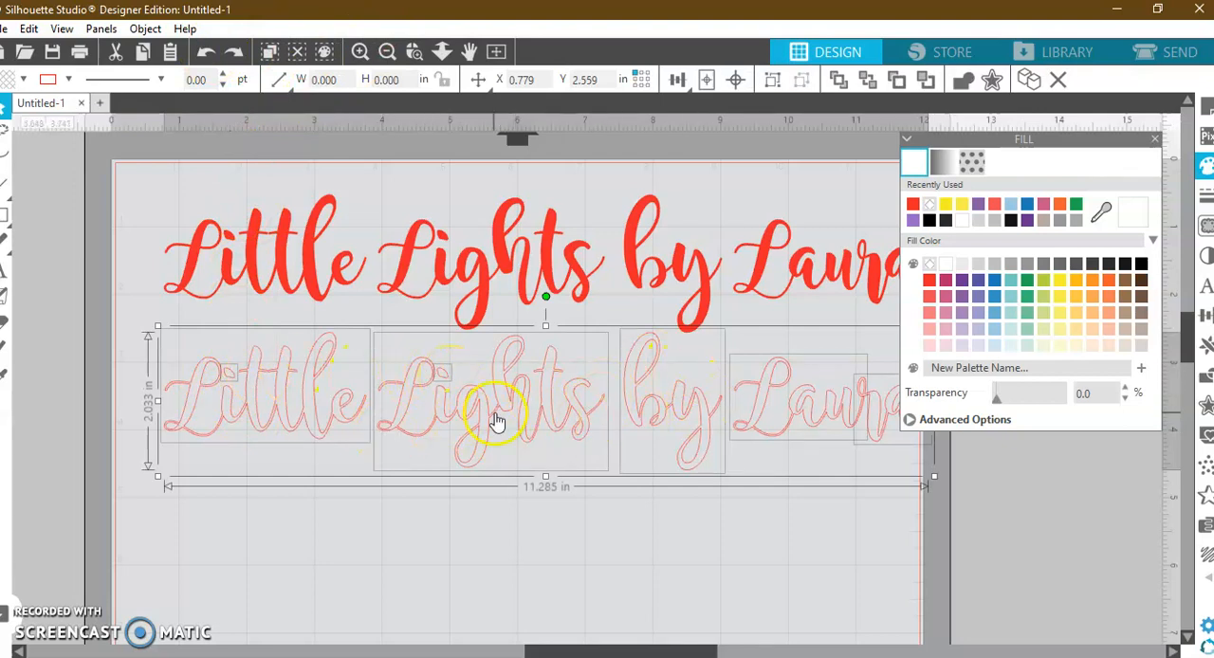
right_click(497, 421)
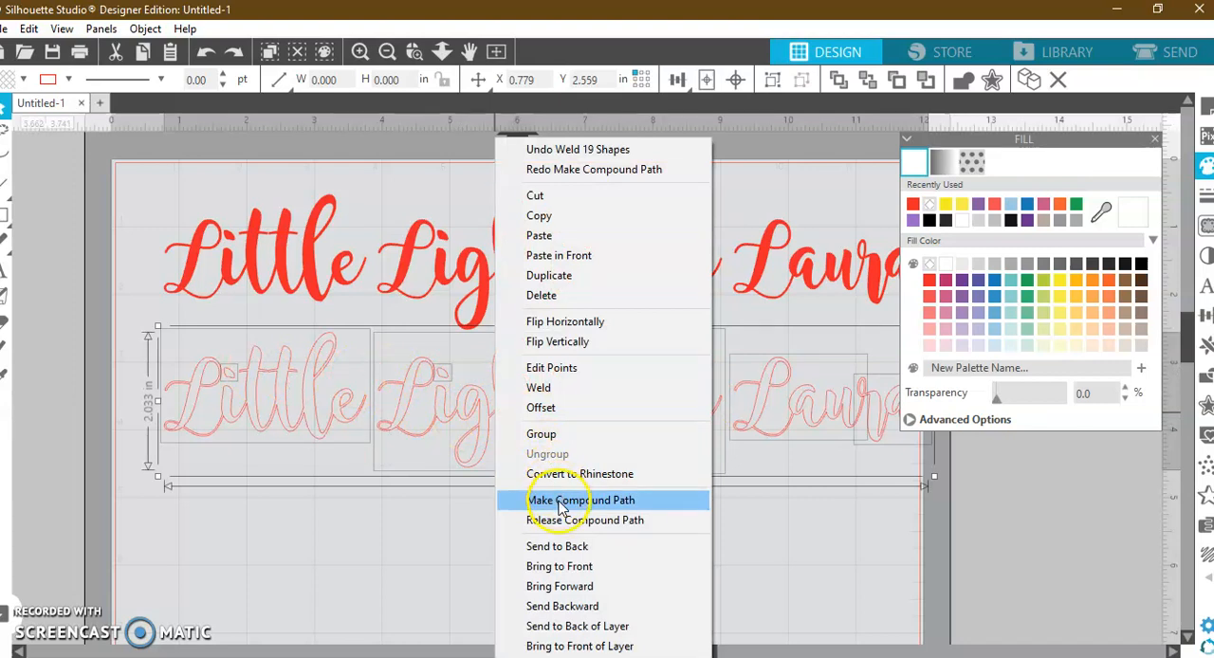
left_click(581, 501)
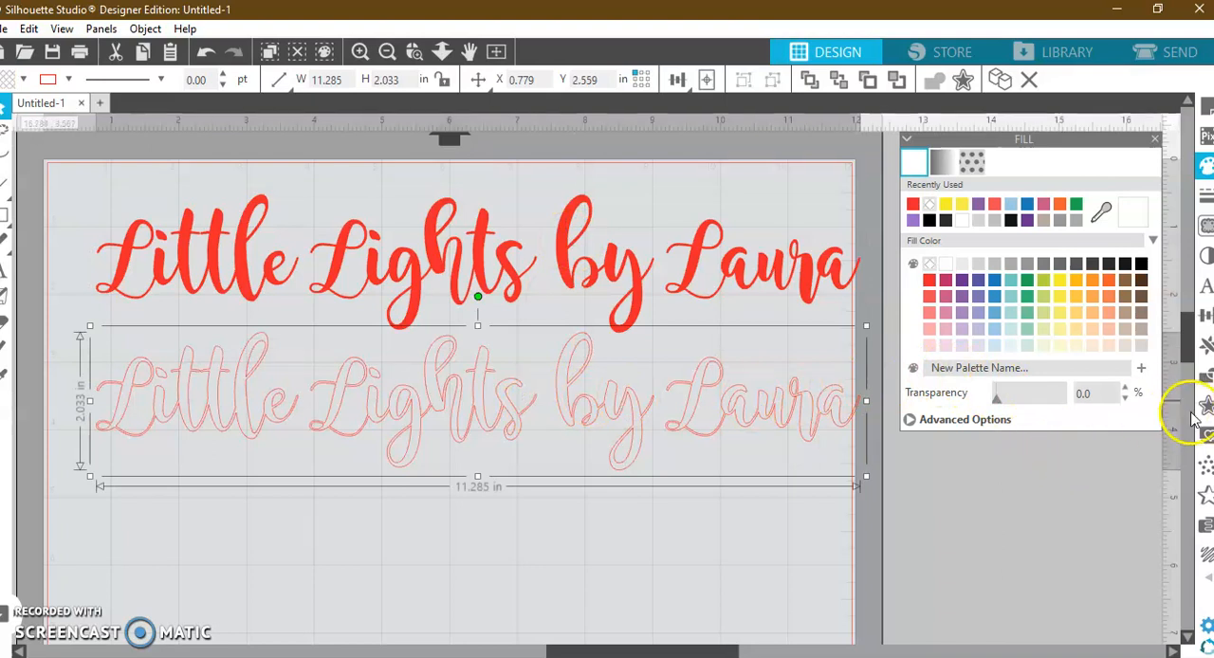
- Apply a 0.008 in offset outline around the lower outline text
left_click(1206, 402)
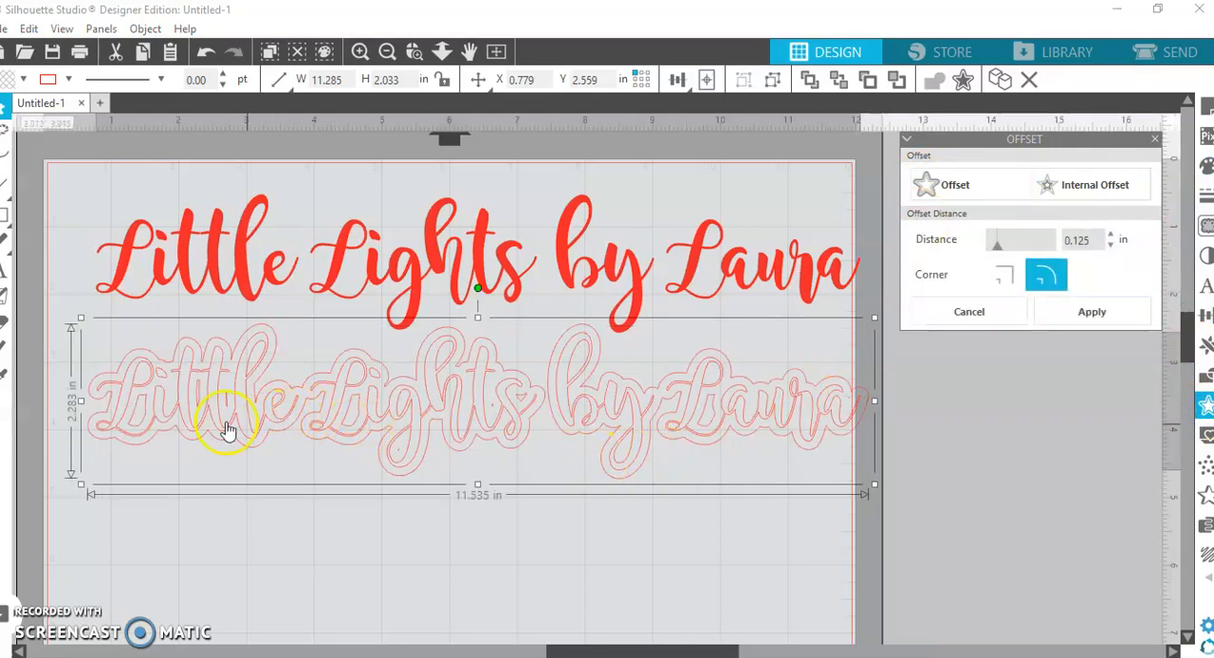
mouse_move(588, 429)
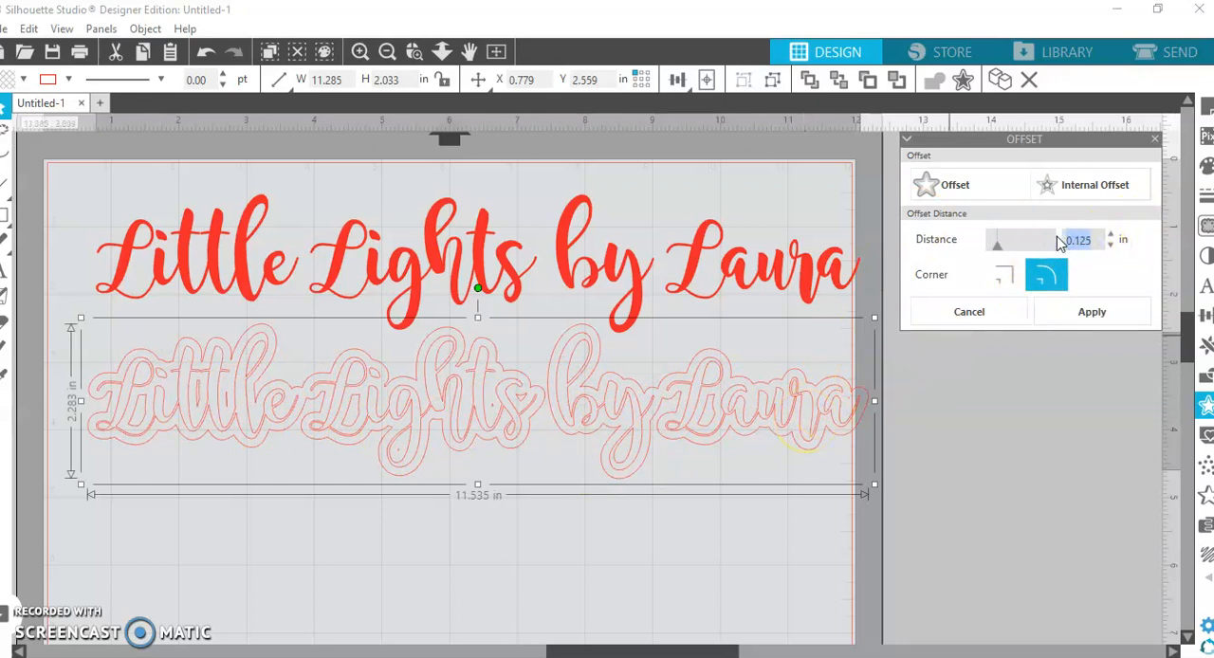
type("008")
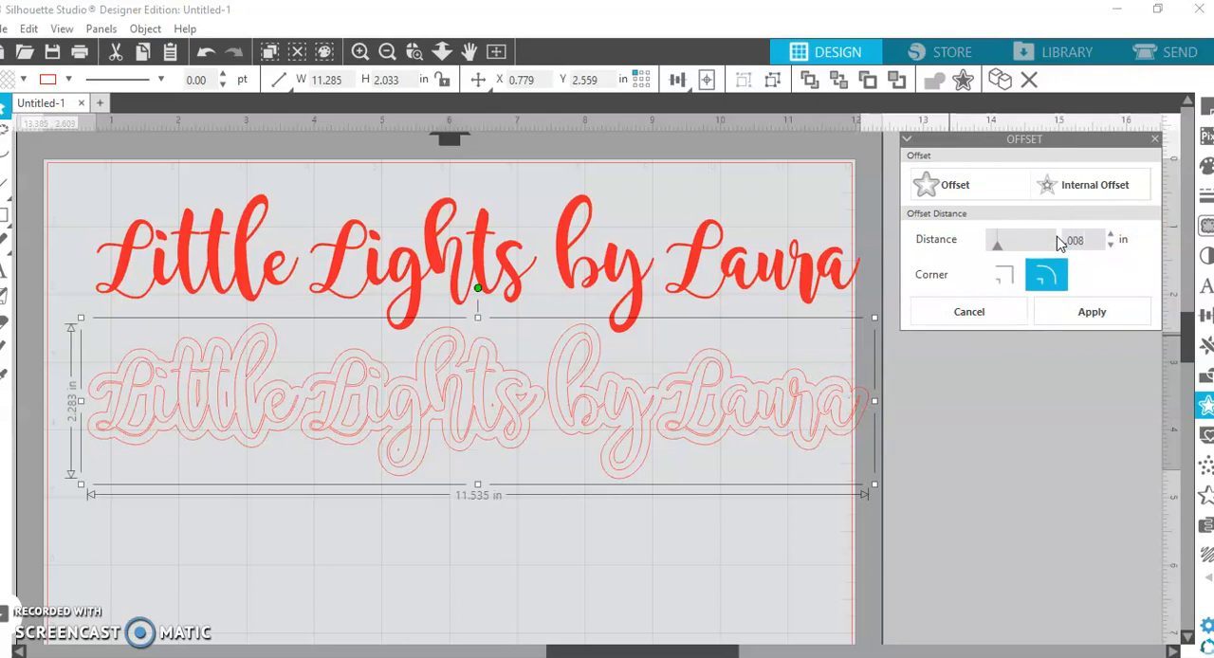
mouse_move(1092, 311)
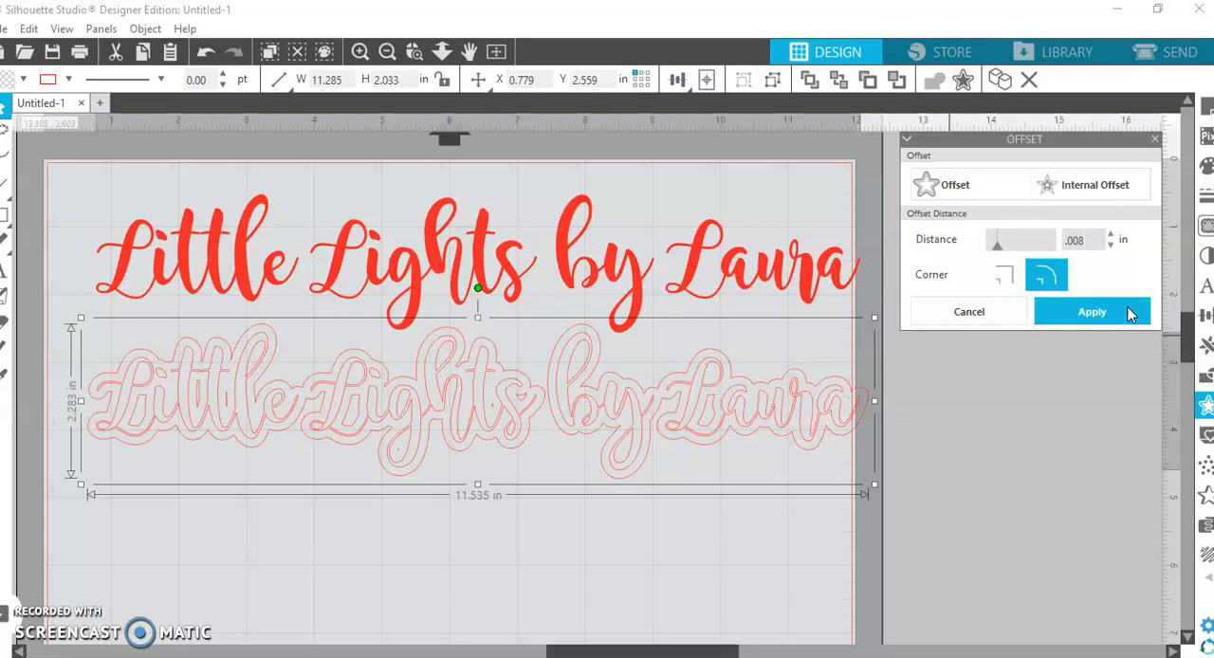
left_click(1092, 311)
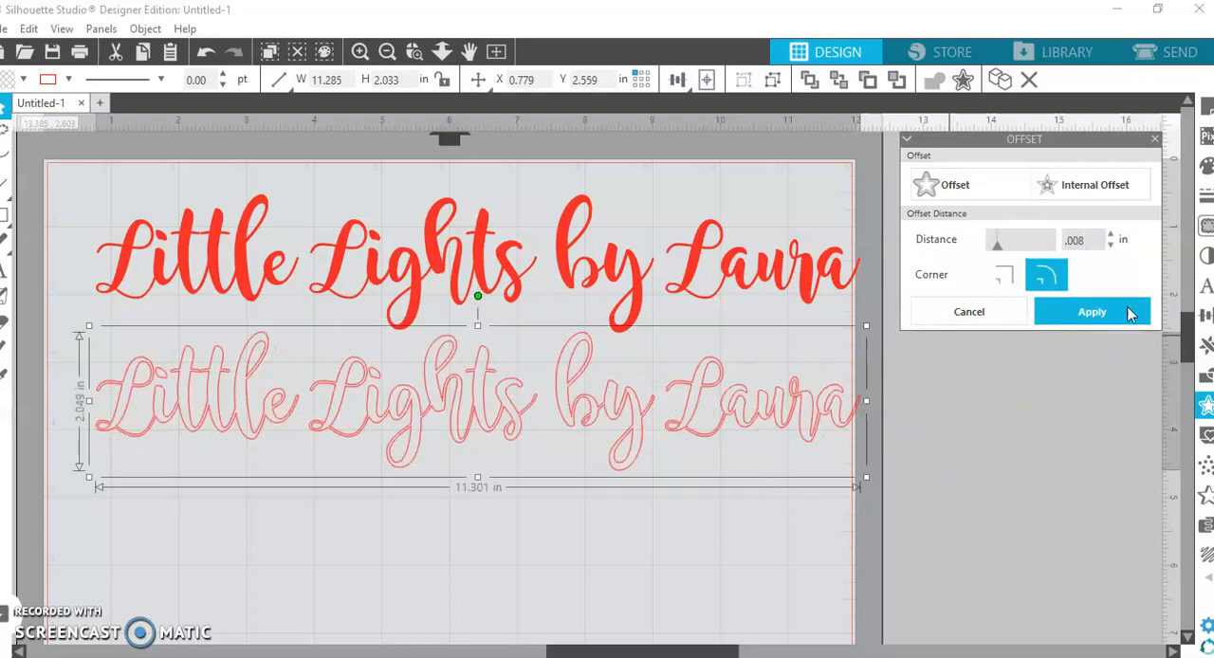
left_click(1093, 311)
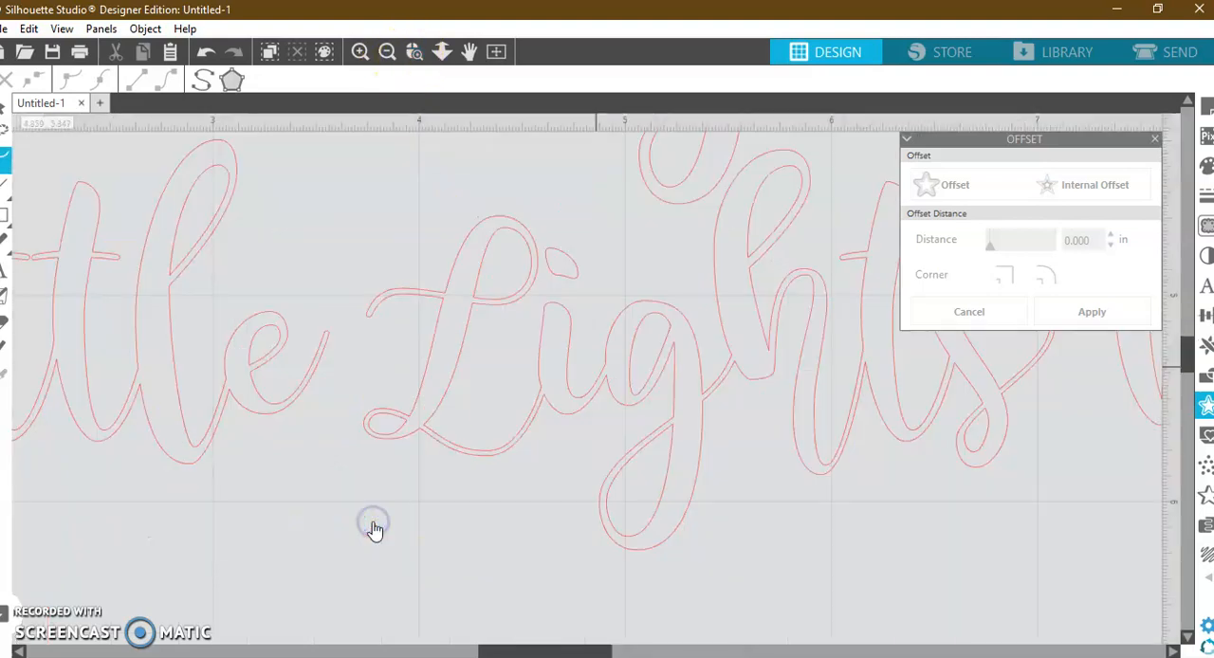
mouse_move(451, 454)
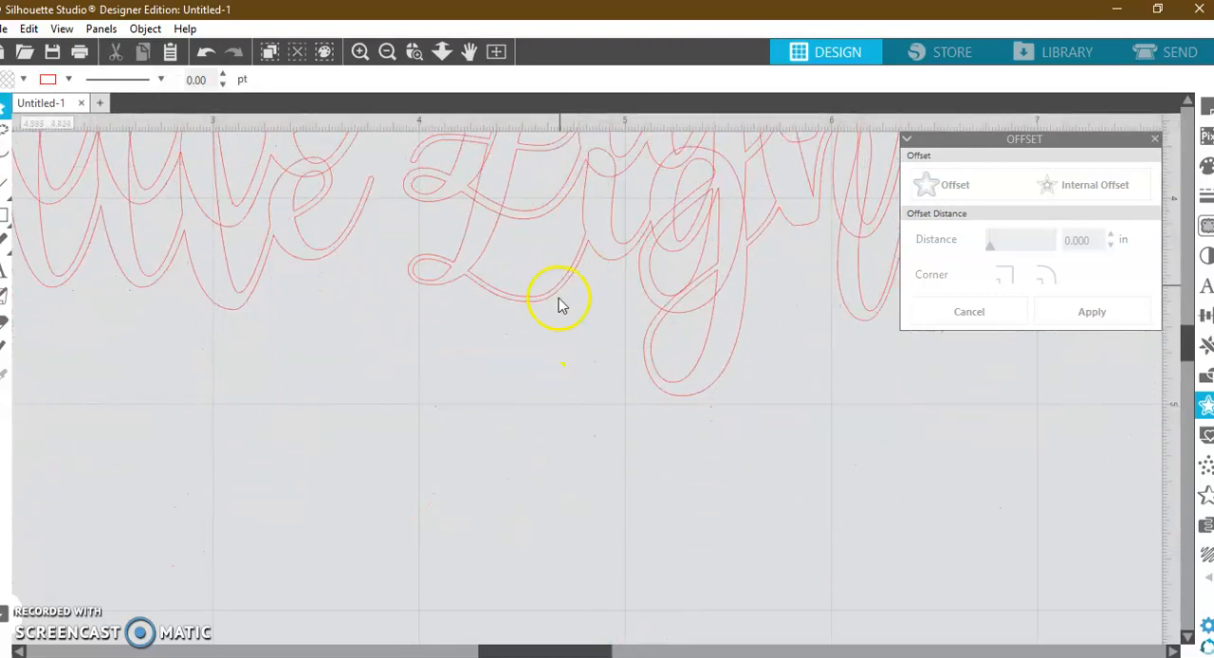
mouse_move(554, 306)
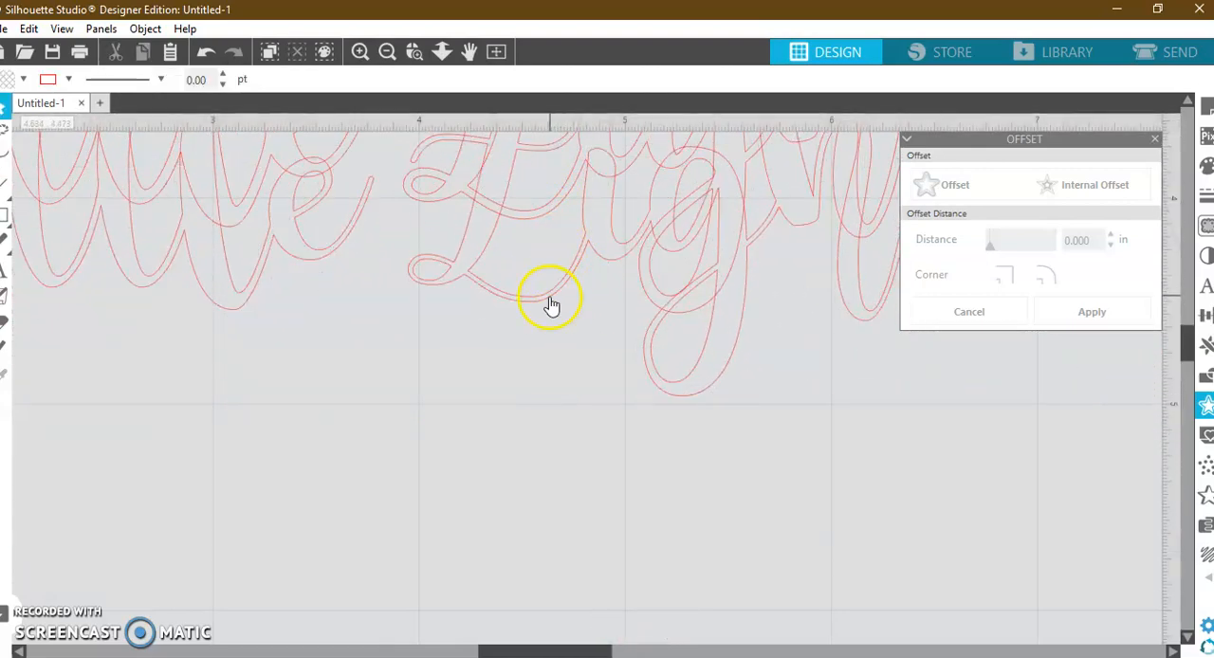
mouse_move(588, 256)
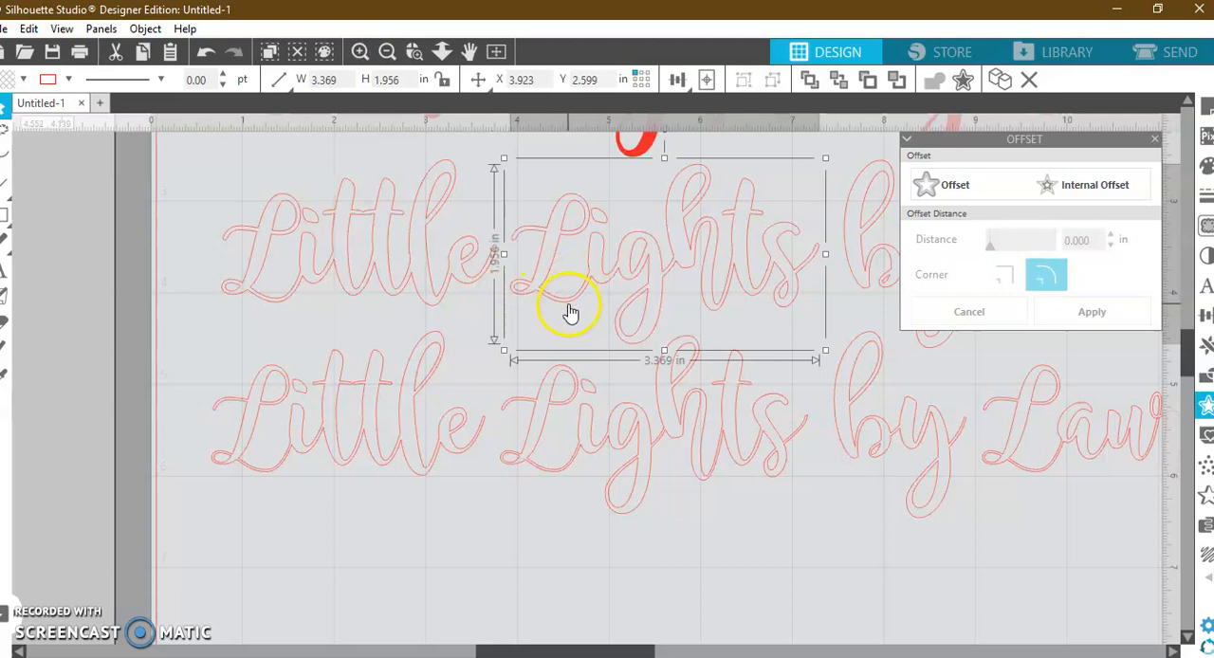
mouse_move(557, 484)
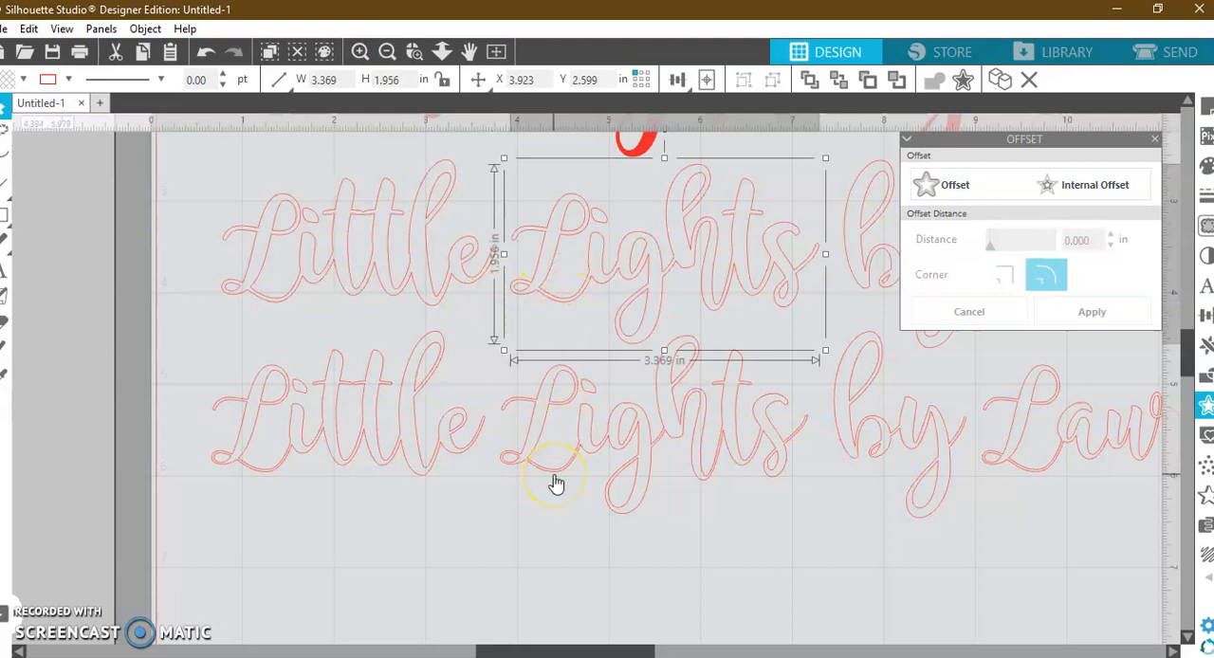
mouse_move(553, 465)
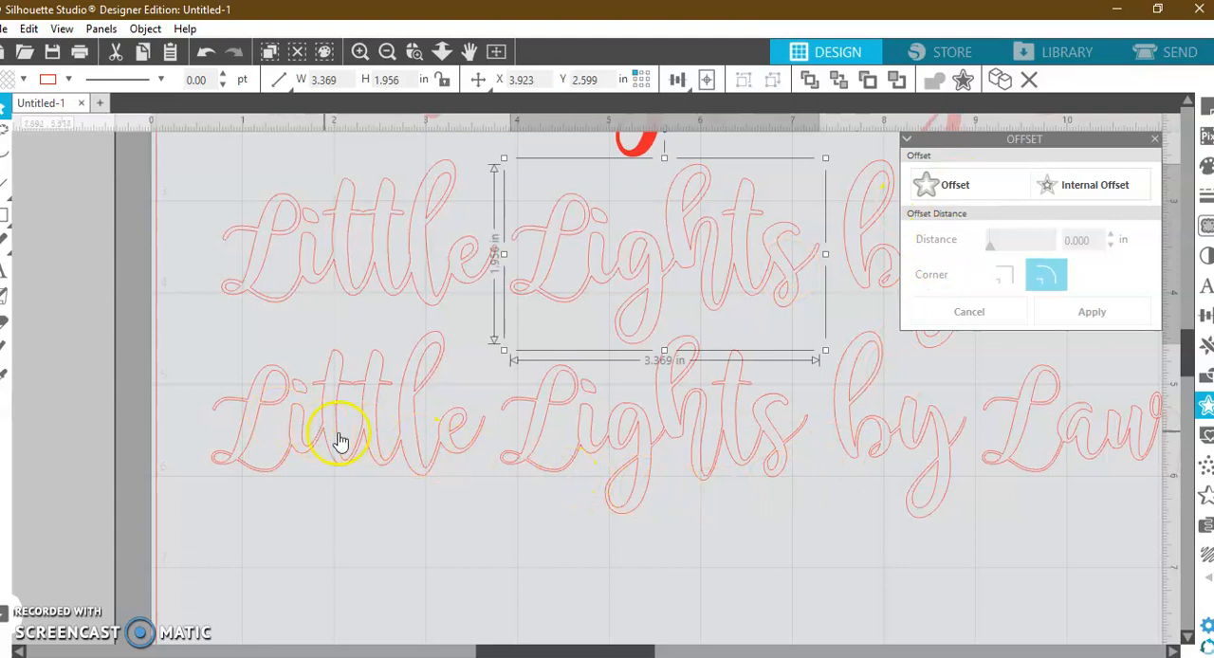
mouse_move(617, 453)
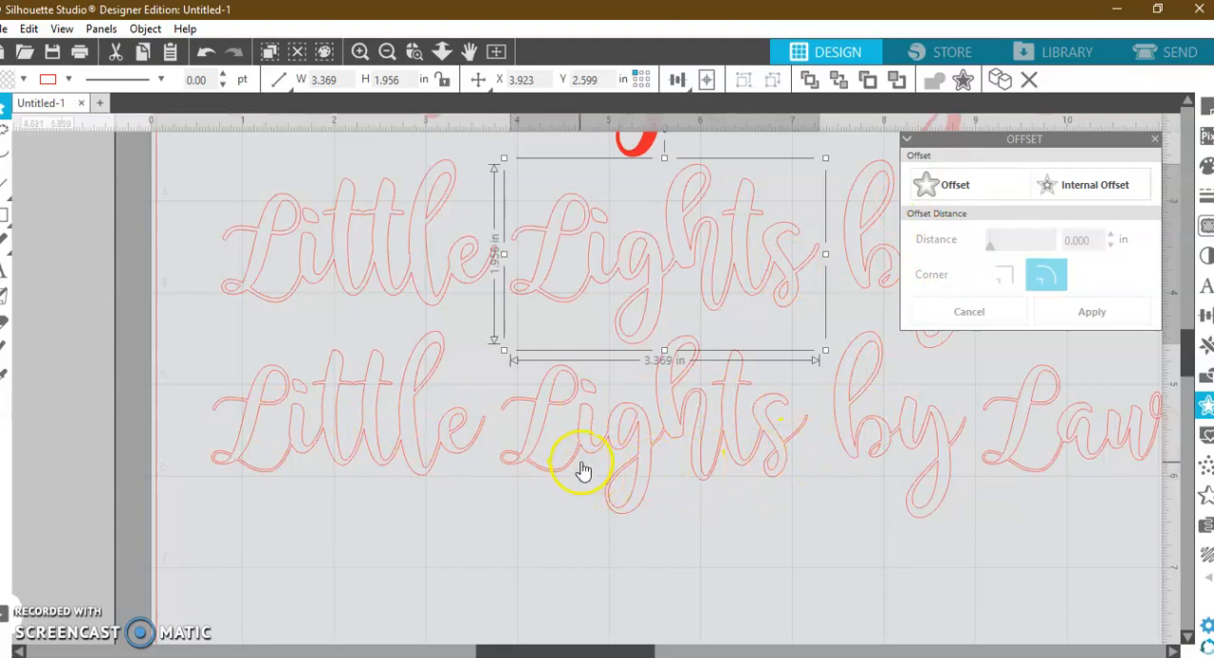
mouse_move(531, 470)
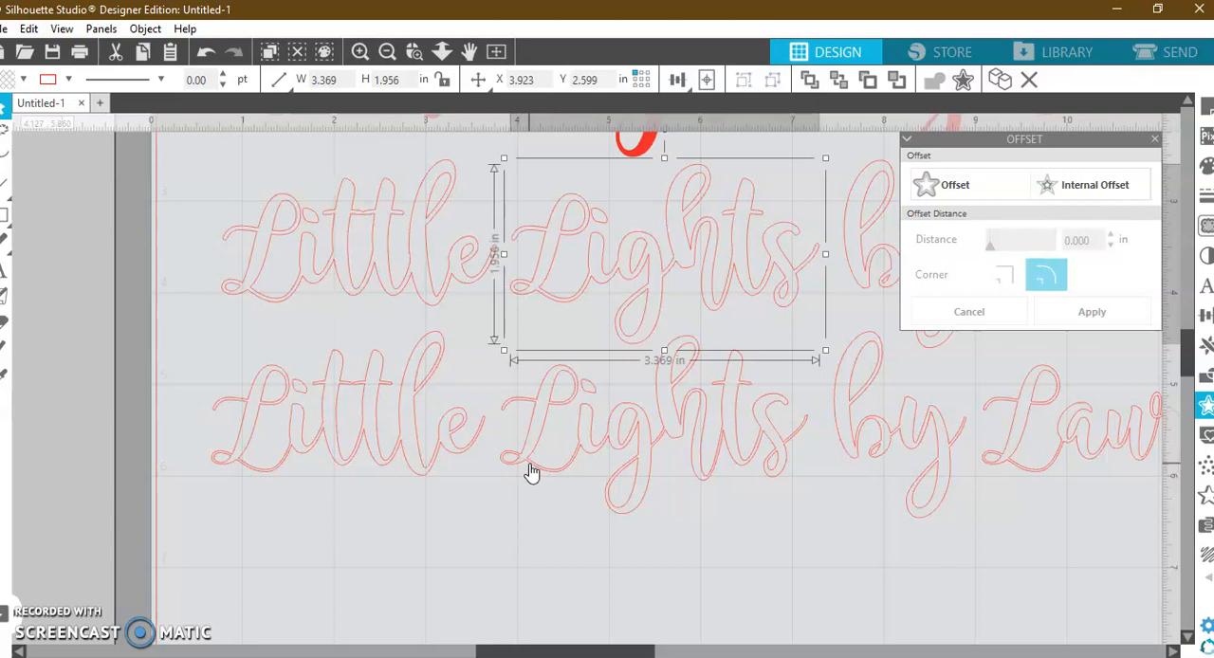
mouse_move(577, 307)
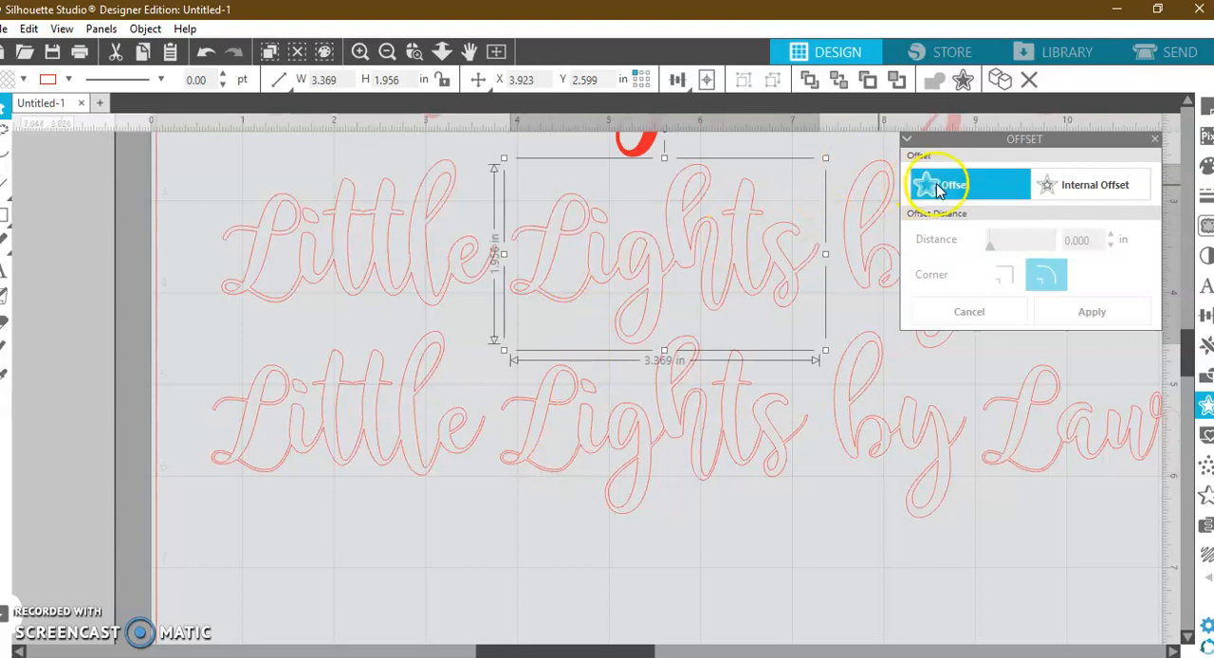
mouse_move(939, 516)
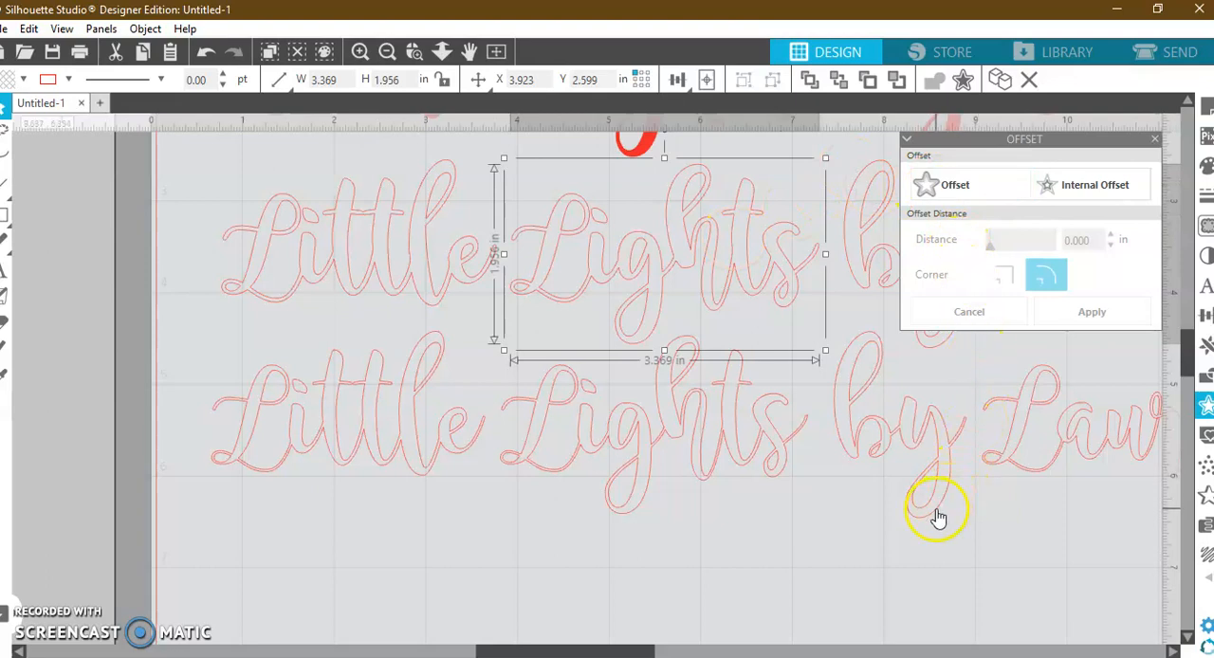
- Select the lower copy of the thin-outlined text
left_click(387, 53)
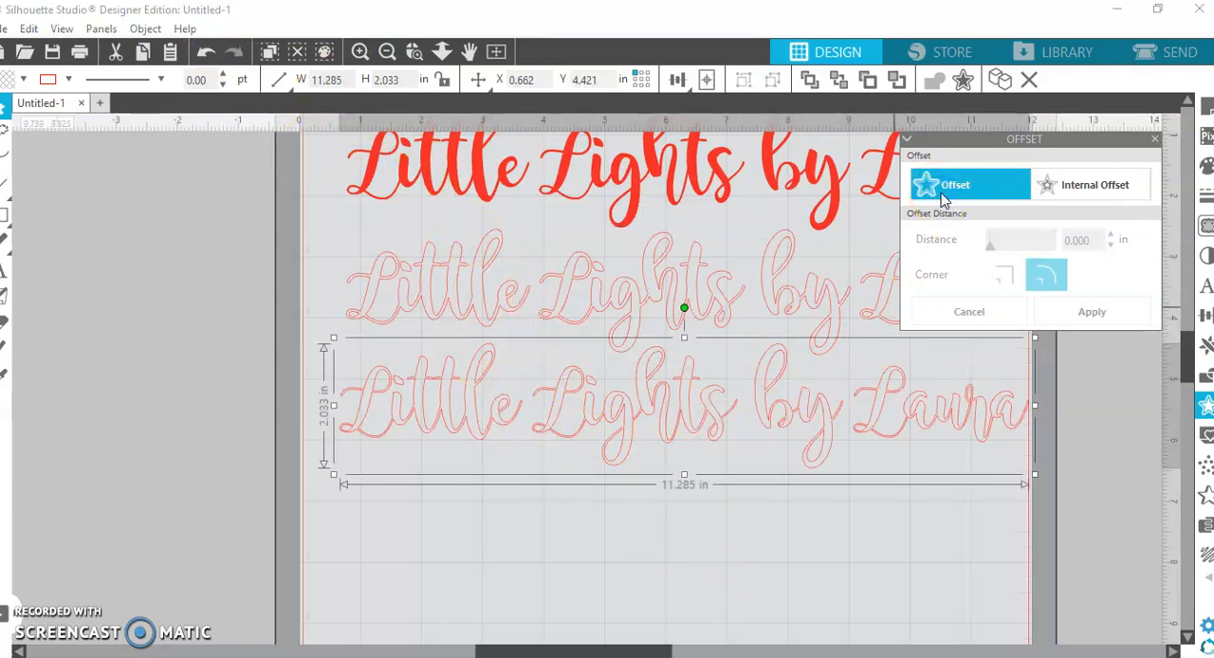
- Apply a 0.125 in outward offset backing around the lower copy and select it
left_click(1091, 311)
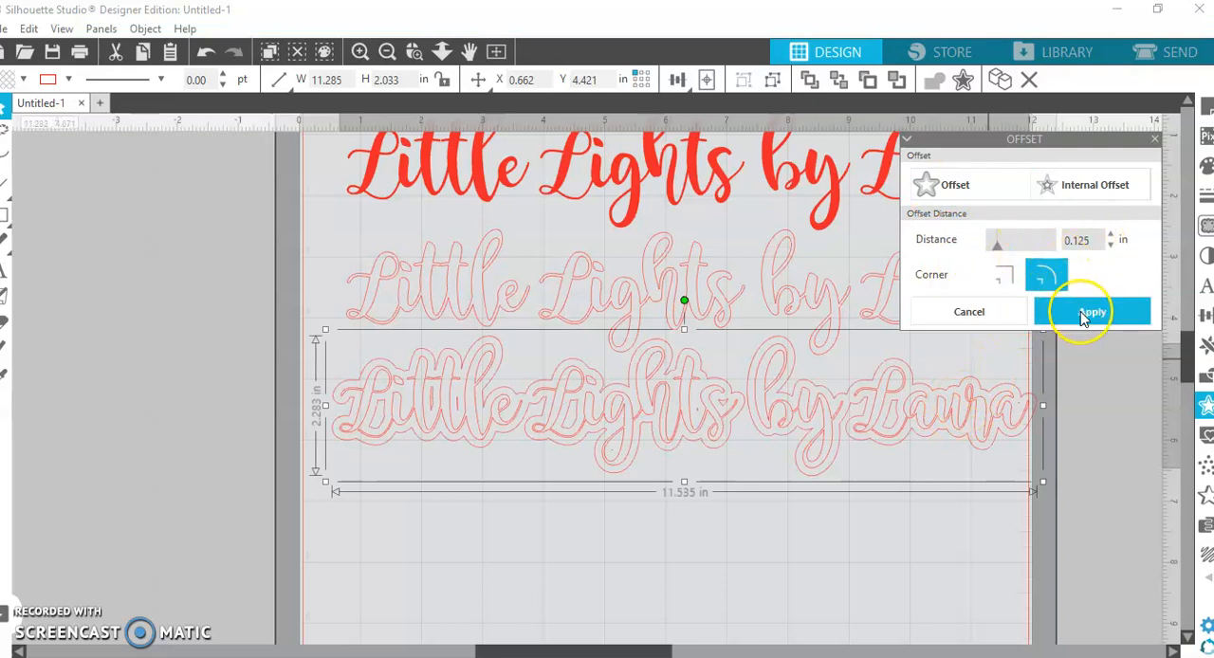
left_click(1092, 311)
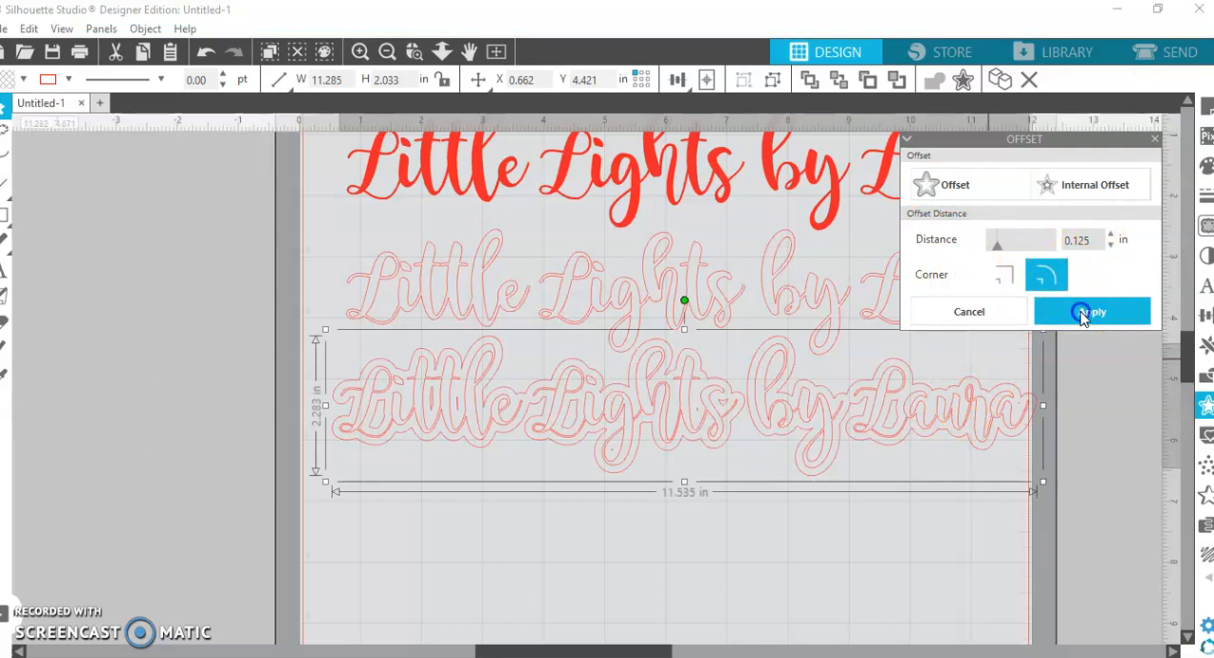
left_click(1092, 311)
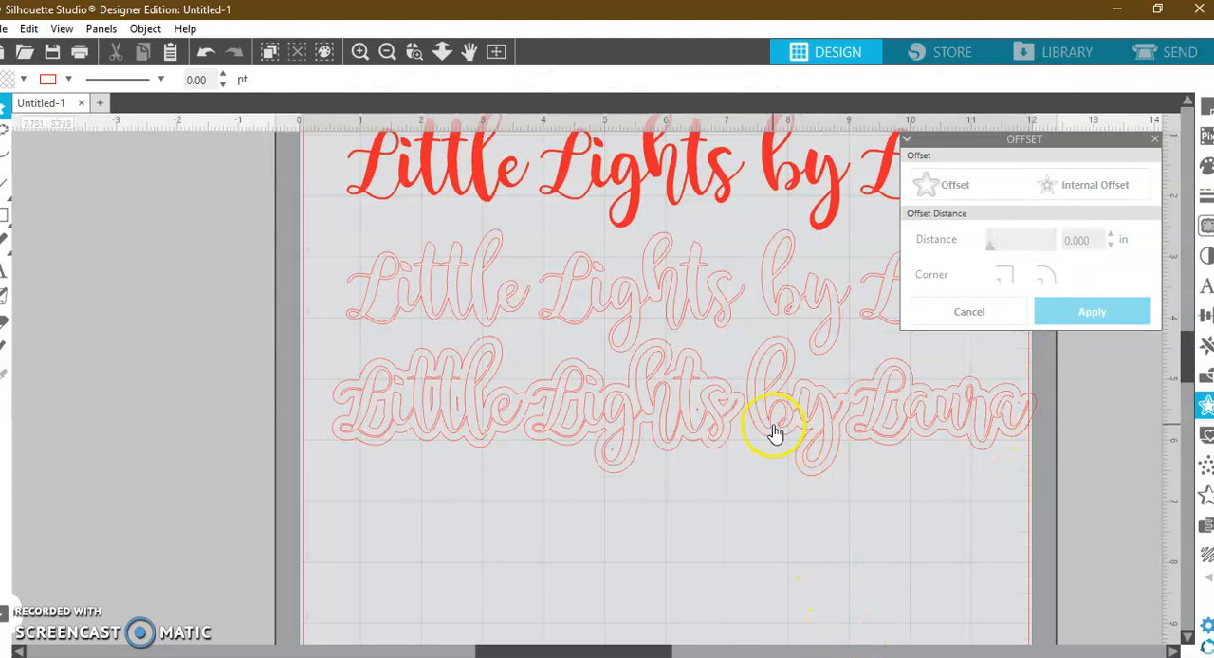
left_click(774, 434)
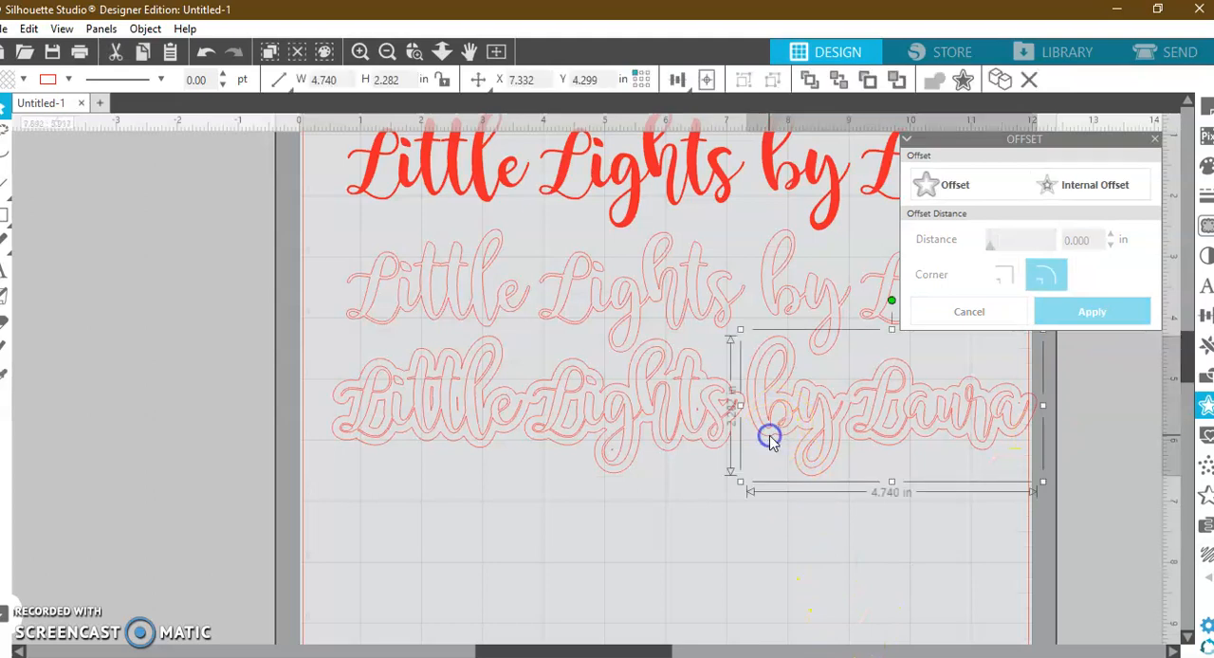
mouse_move(710, 459)
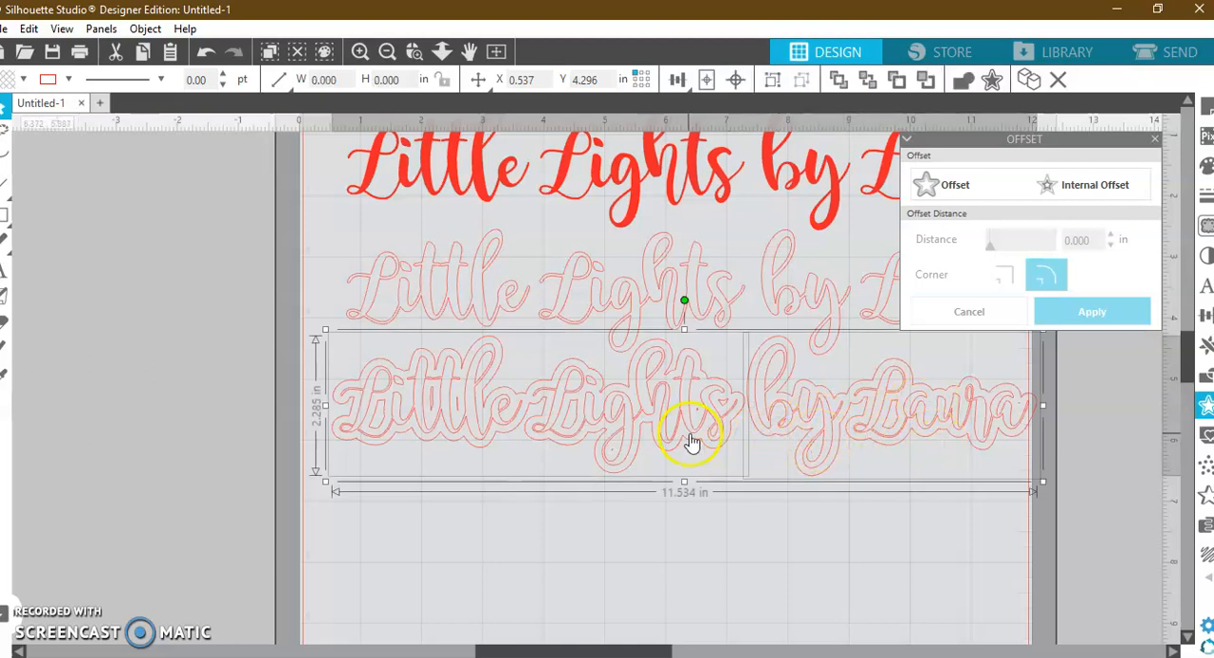
- Fill the offset backing blue and send it behind the white script text
left_click(1206, 175)
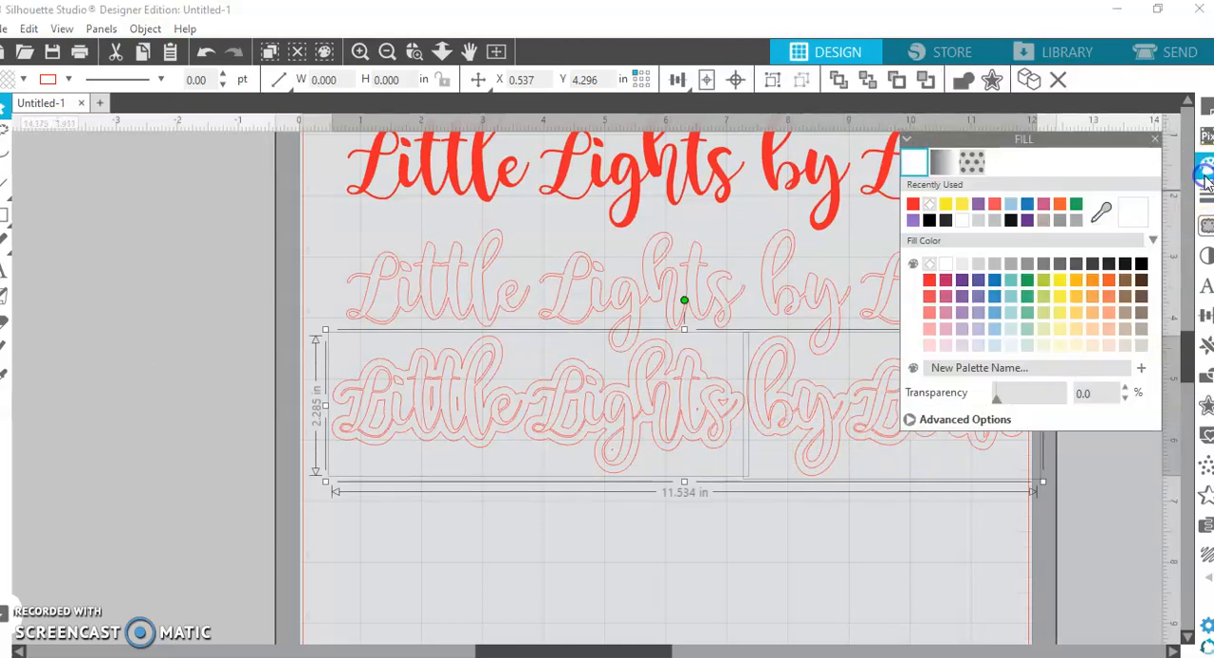
left_click(990, 281)
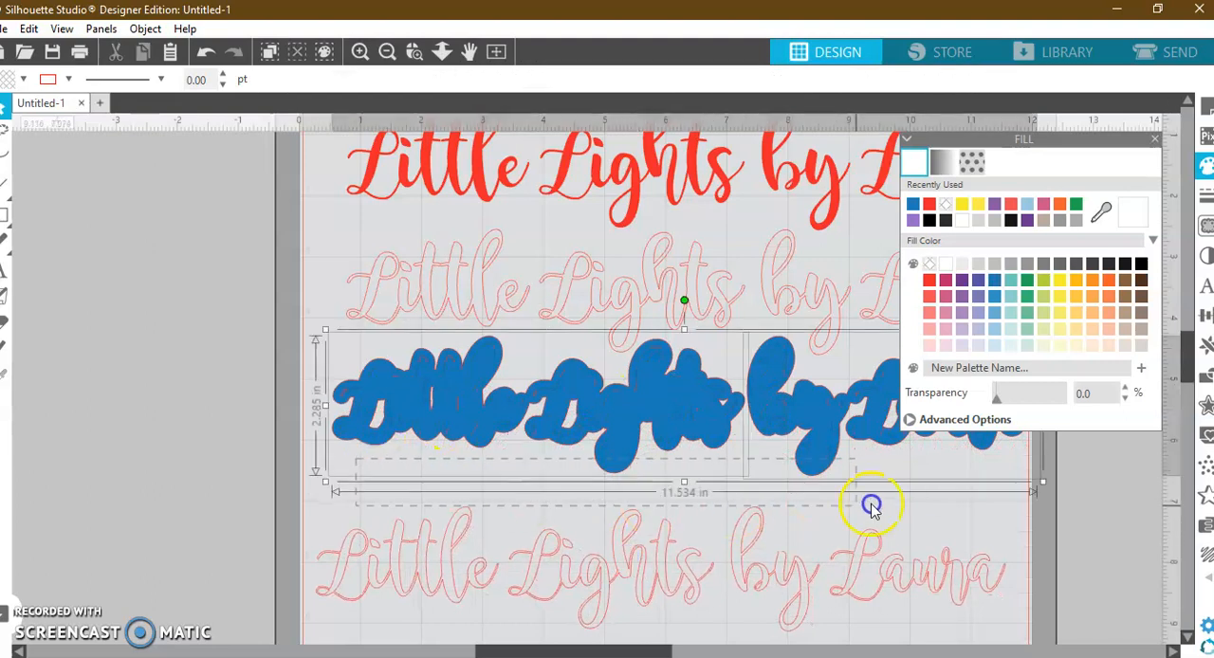
right_click(870, 505)
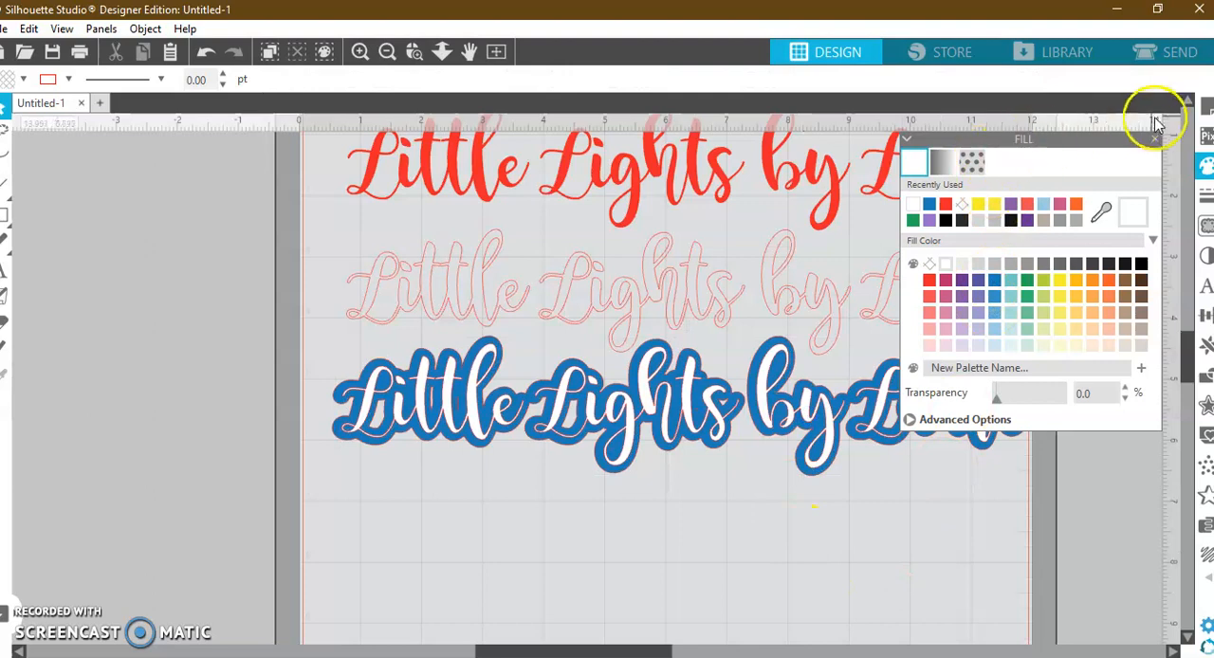
left_click(1153, 139)
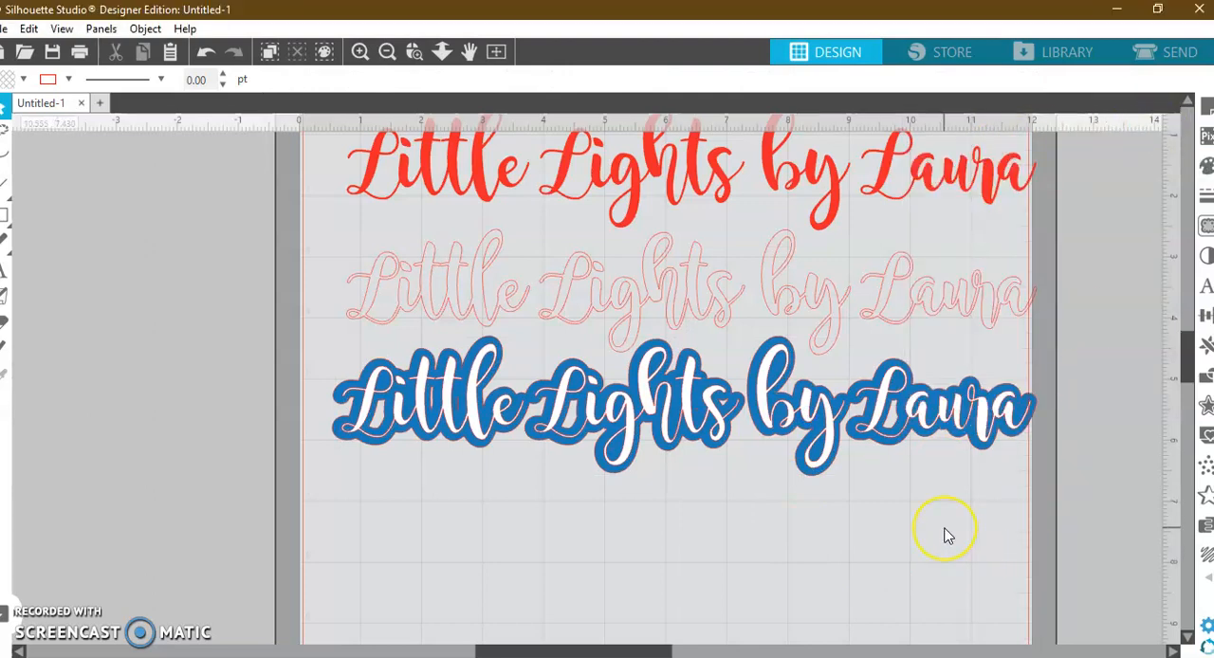
mouse_move(844, 501)
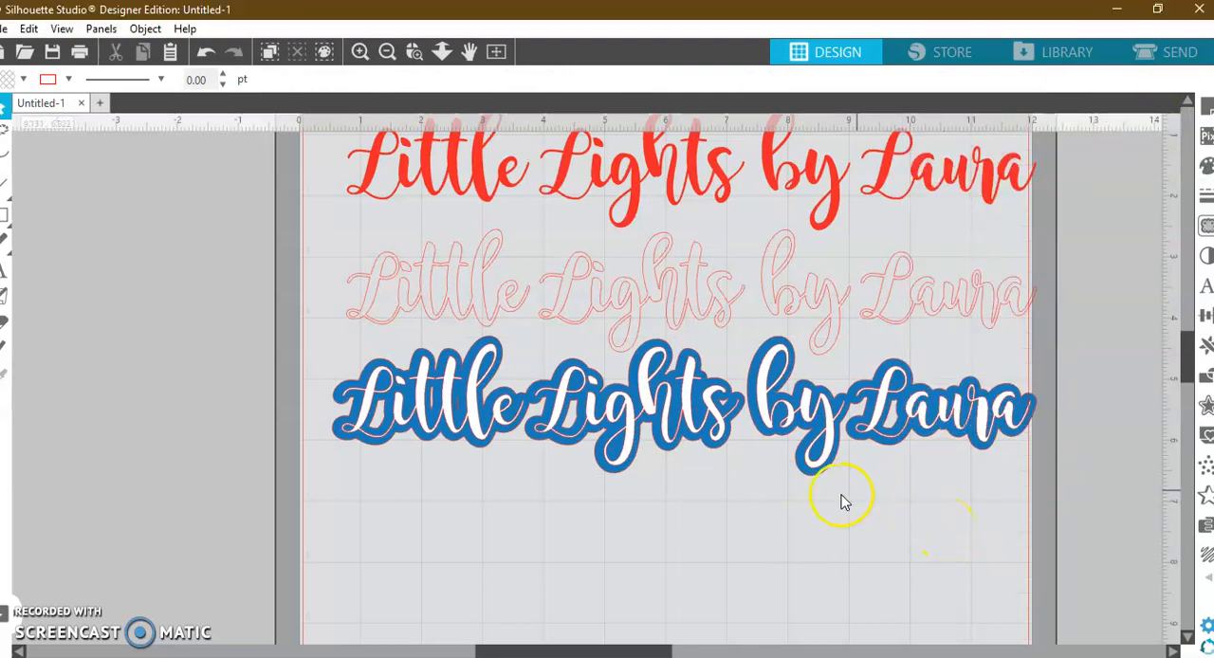
mouse_move(711, 497)
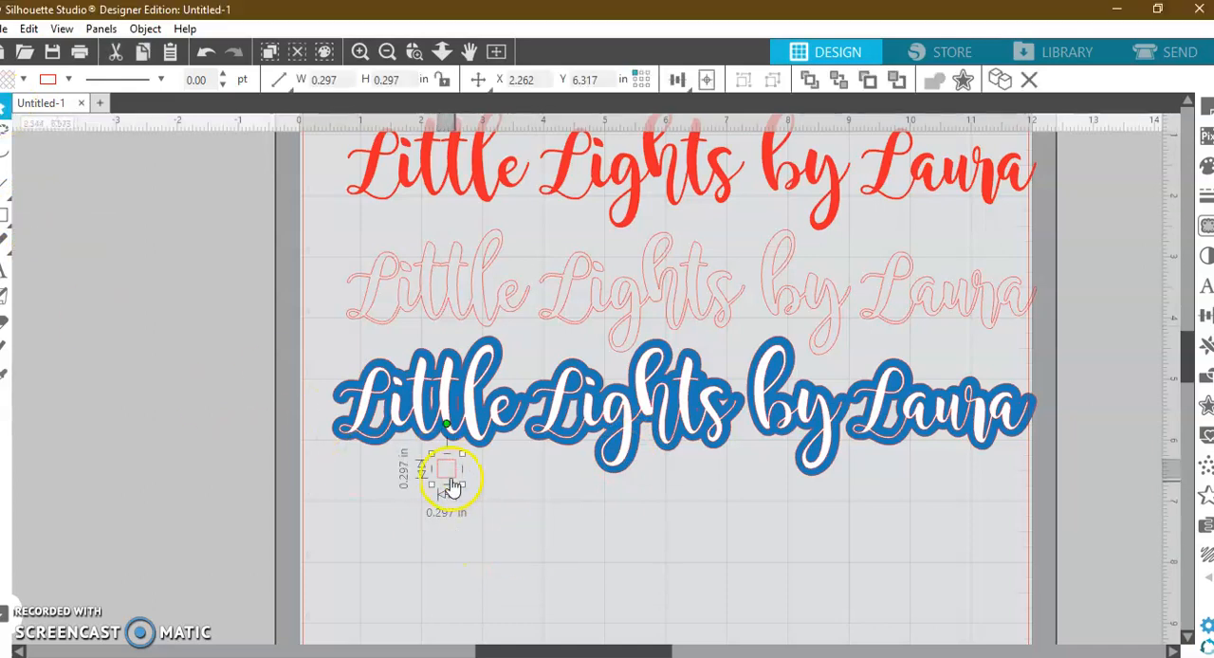
- Fill the small registration square and centre it horizontally and vertically on its offset outline square
right_click(446, 474)
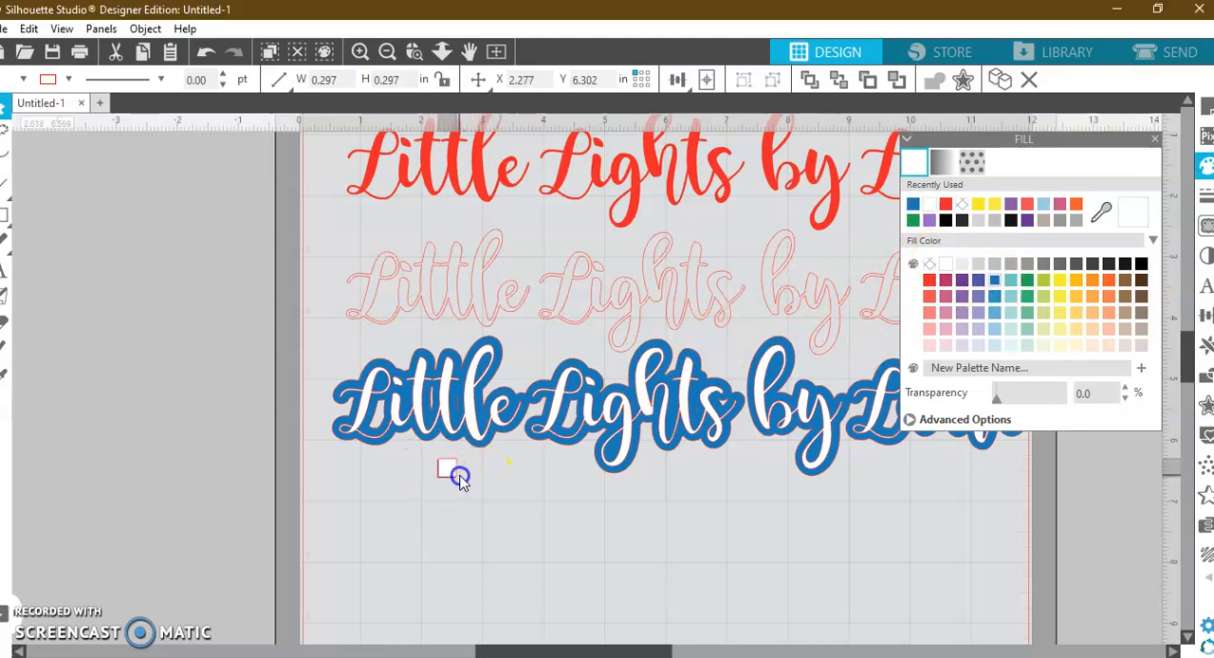
left_click(448, 470)
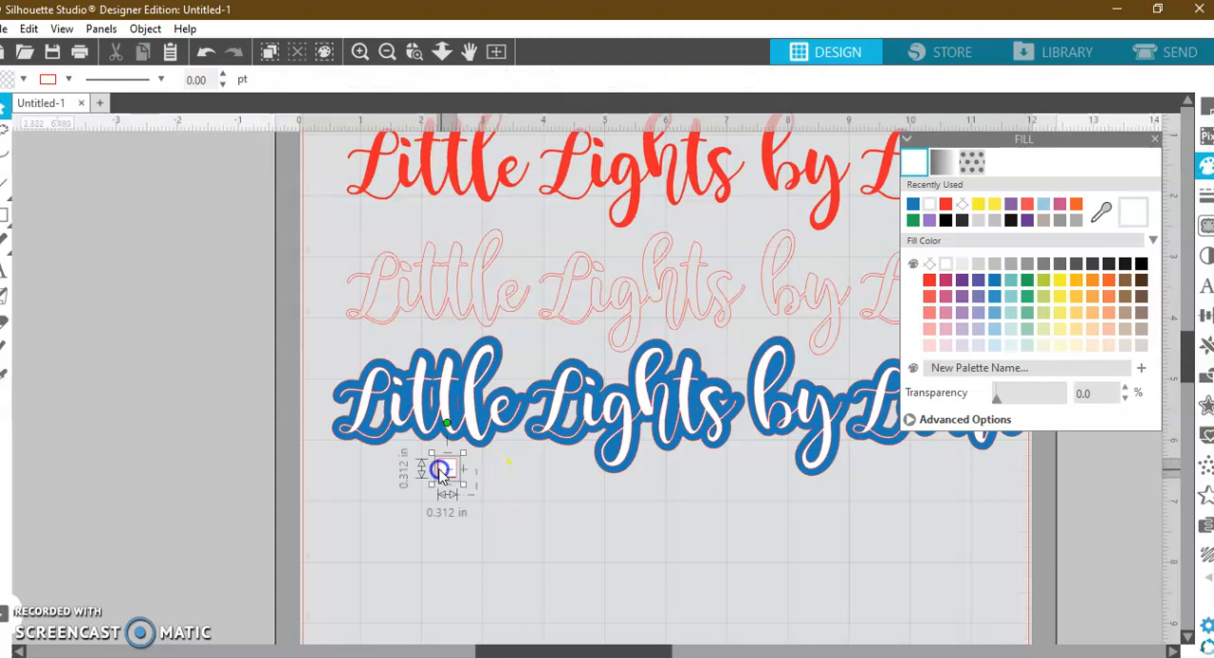
left_click(446, 470)
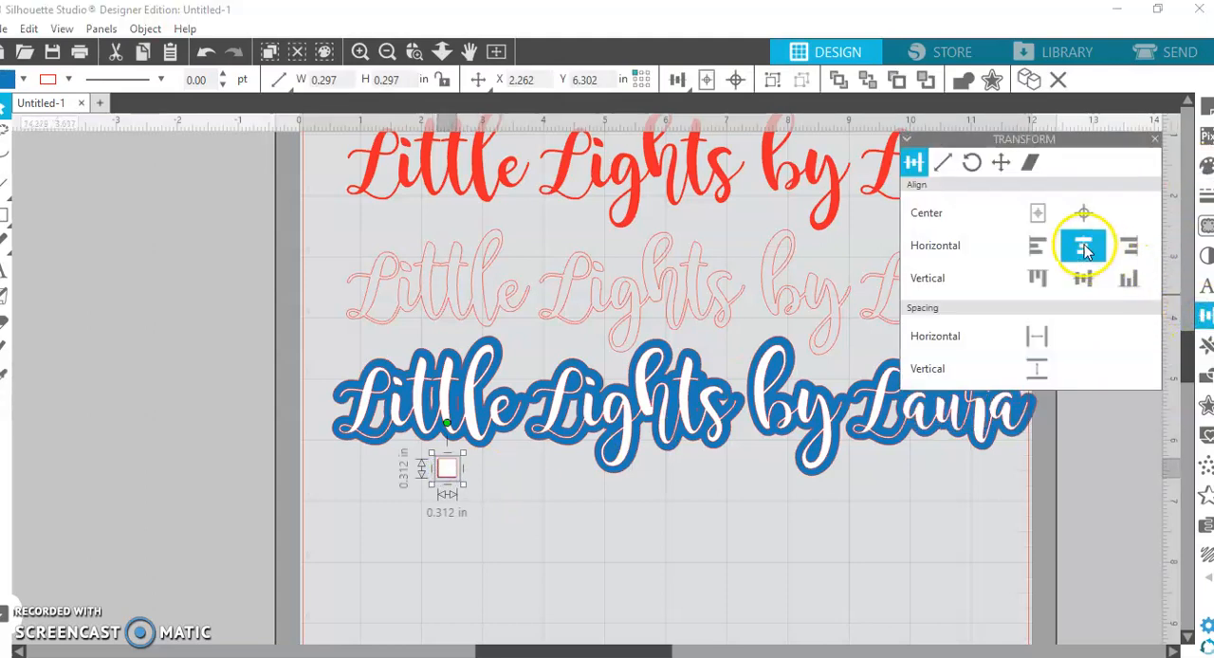
left_click(1083, 277)
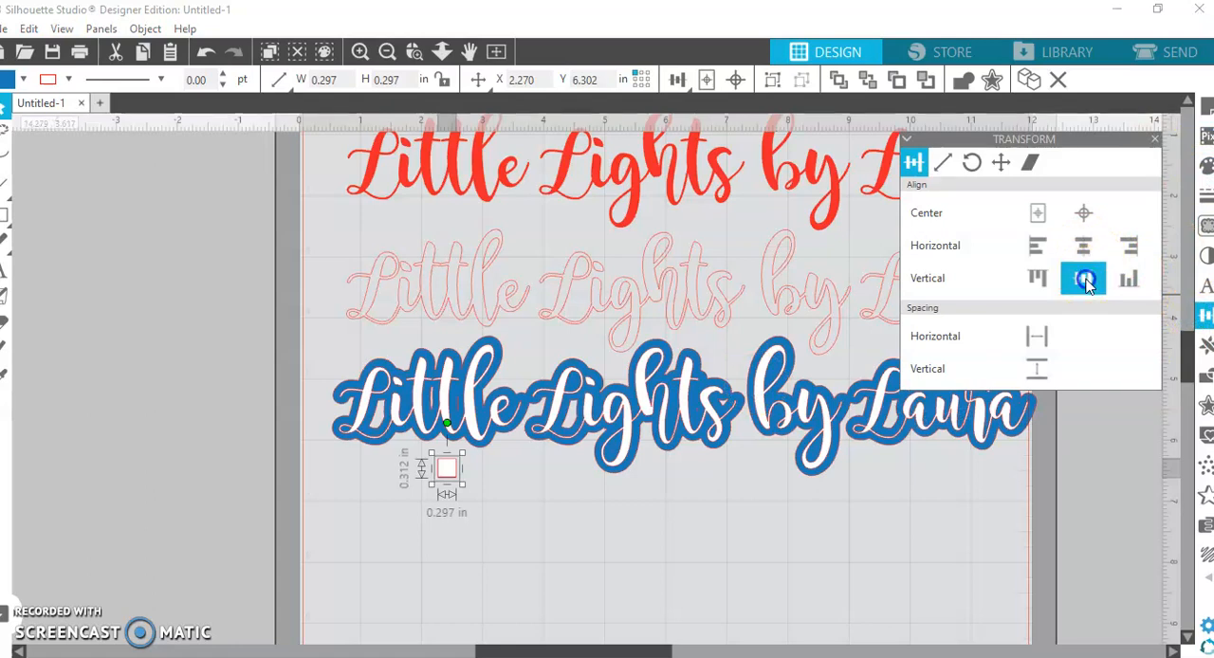
left_click(1083, 277)
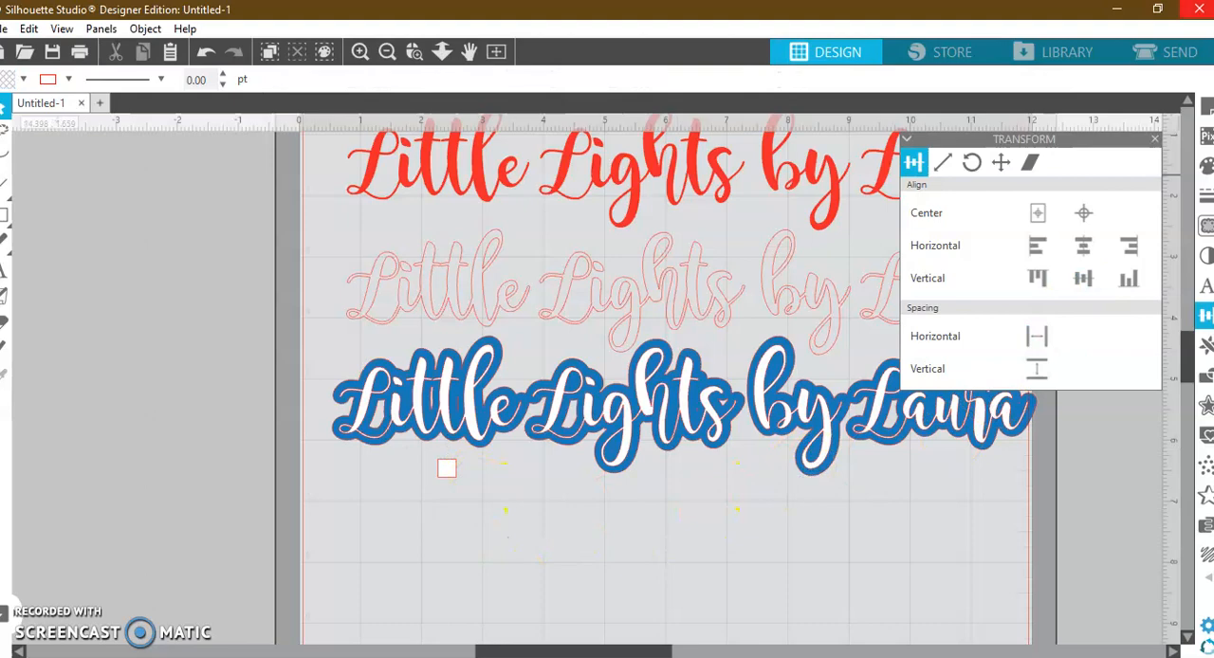
left_click(1167, 51)
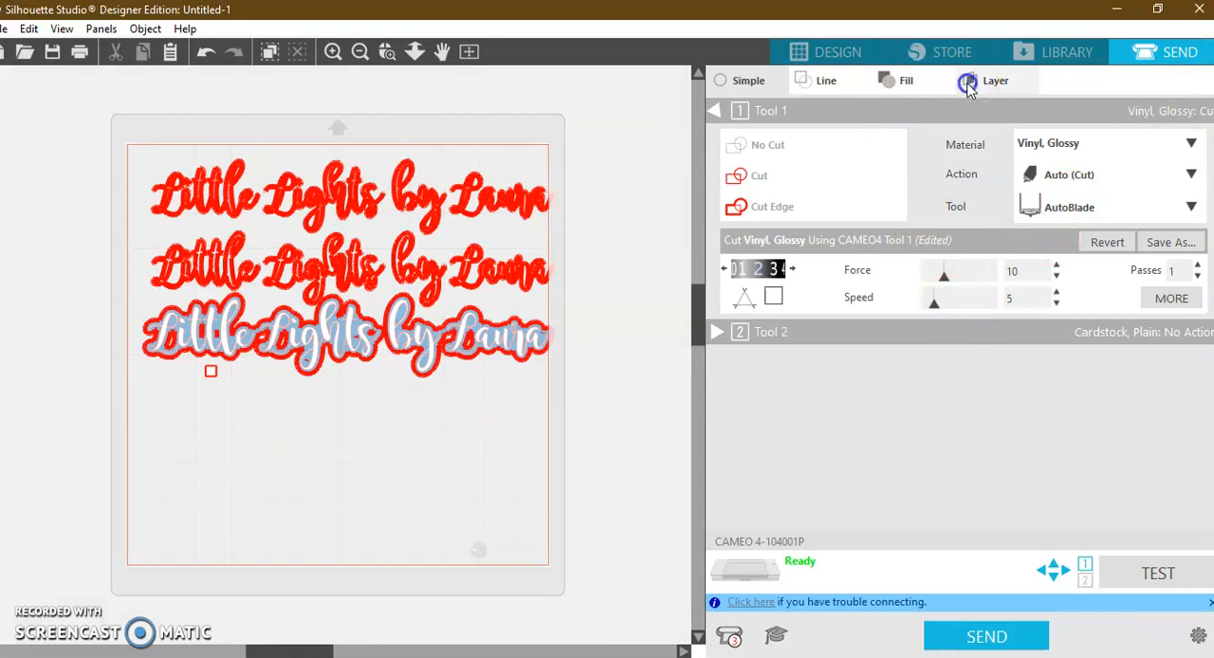
- Switch the Send panel from cut-by-layer to cut-by-fill-colour
left_click(994, 79)
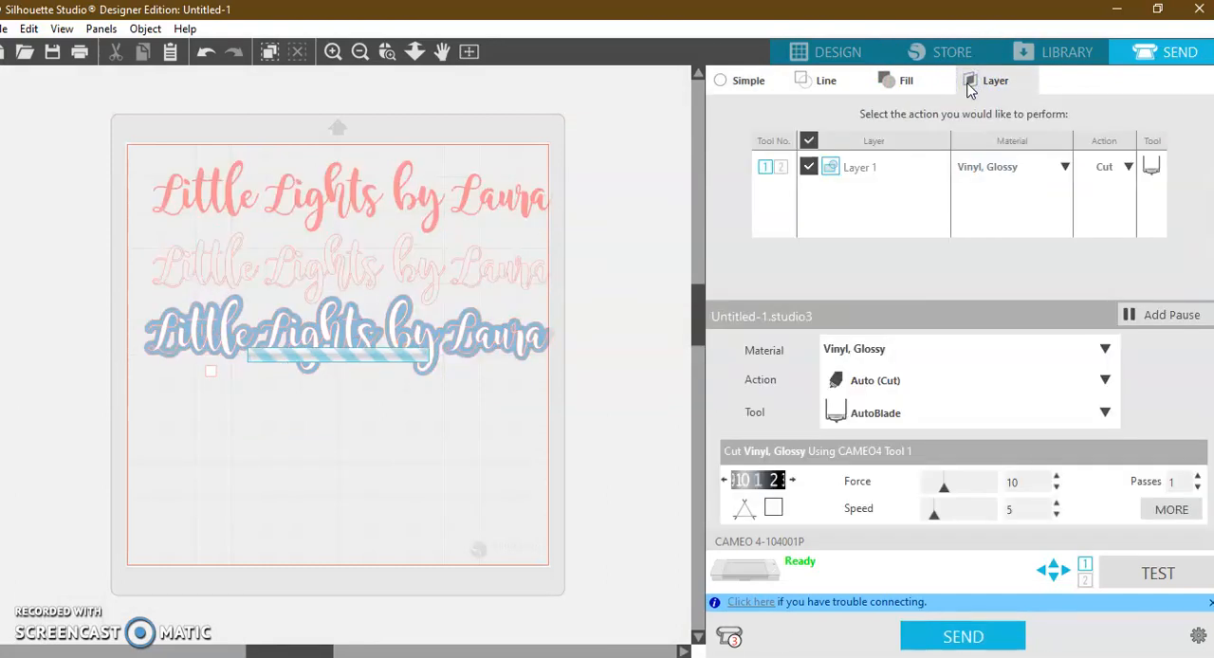
left_click(857, 167)
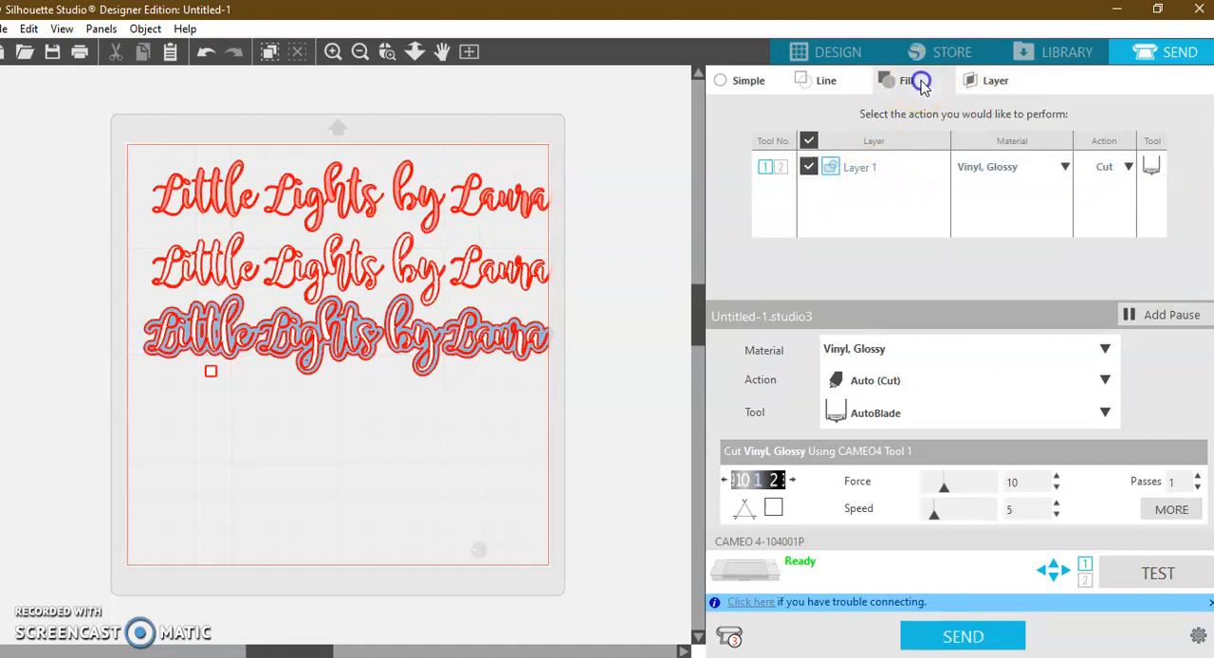
left_click(907, 79)
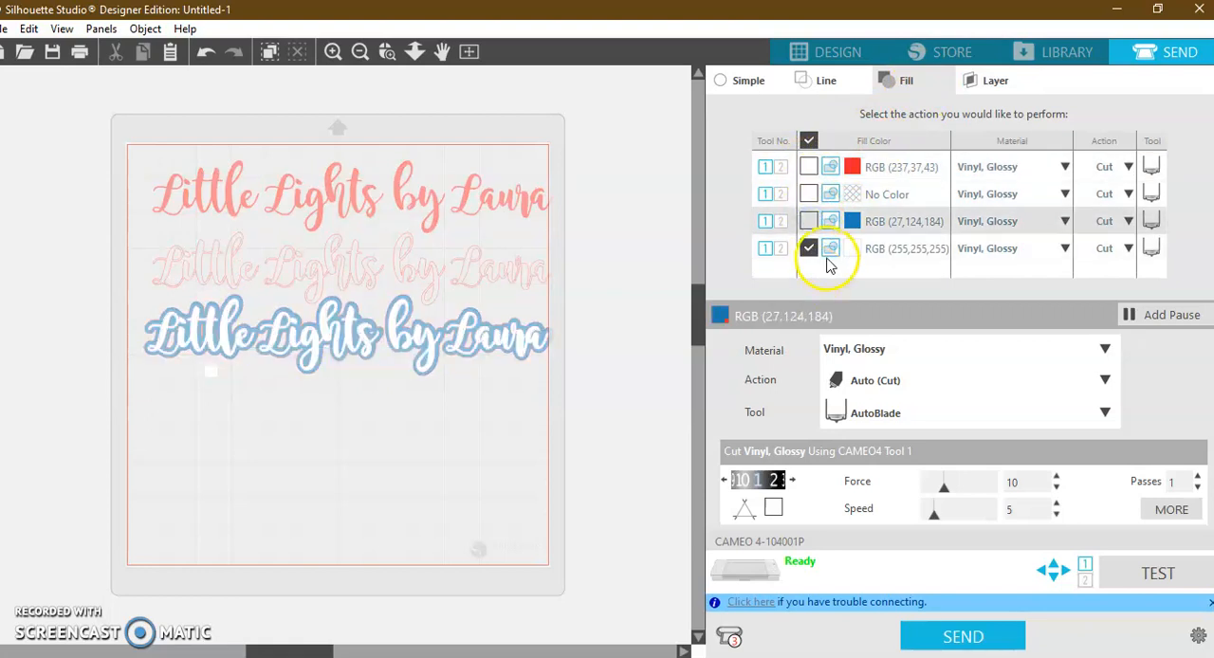
- Preview the white pieces for cutting, untick them, and leave only the blue RGB (27,124,184) row chosen
left_click(808, 246)
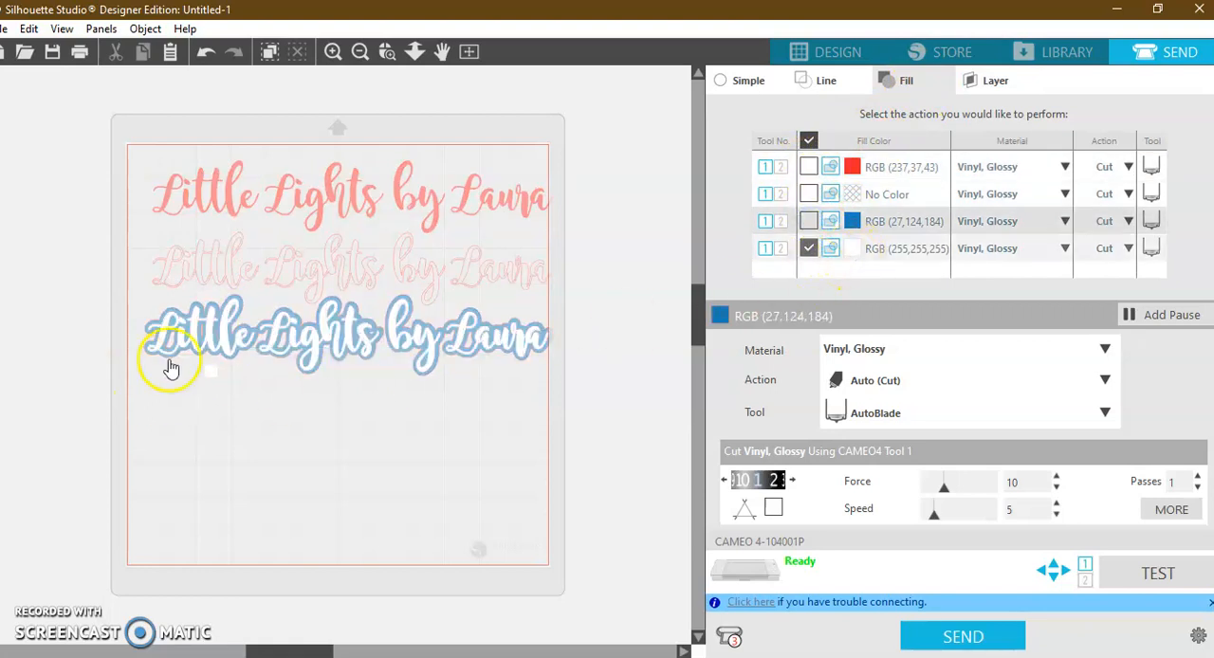
mouse_move(501, 364)
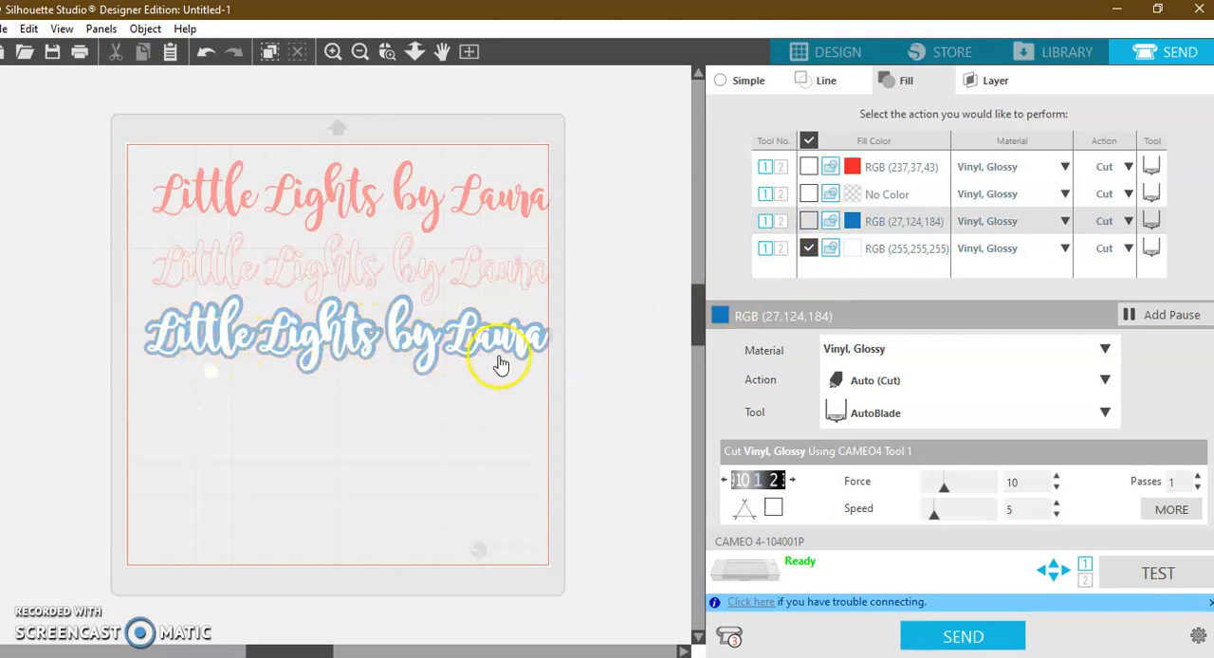
mouse_move(225, 379)
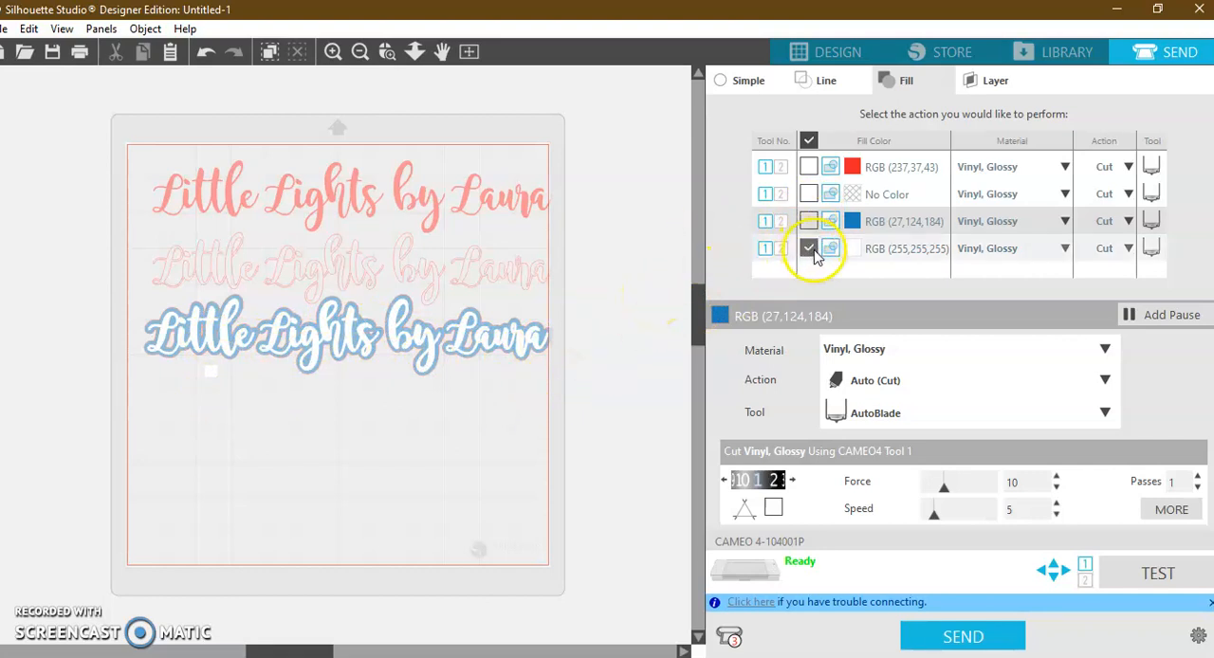
left_click(807, 246)
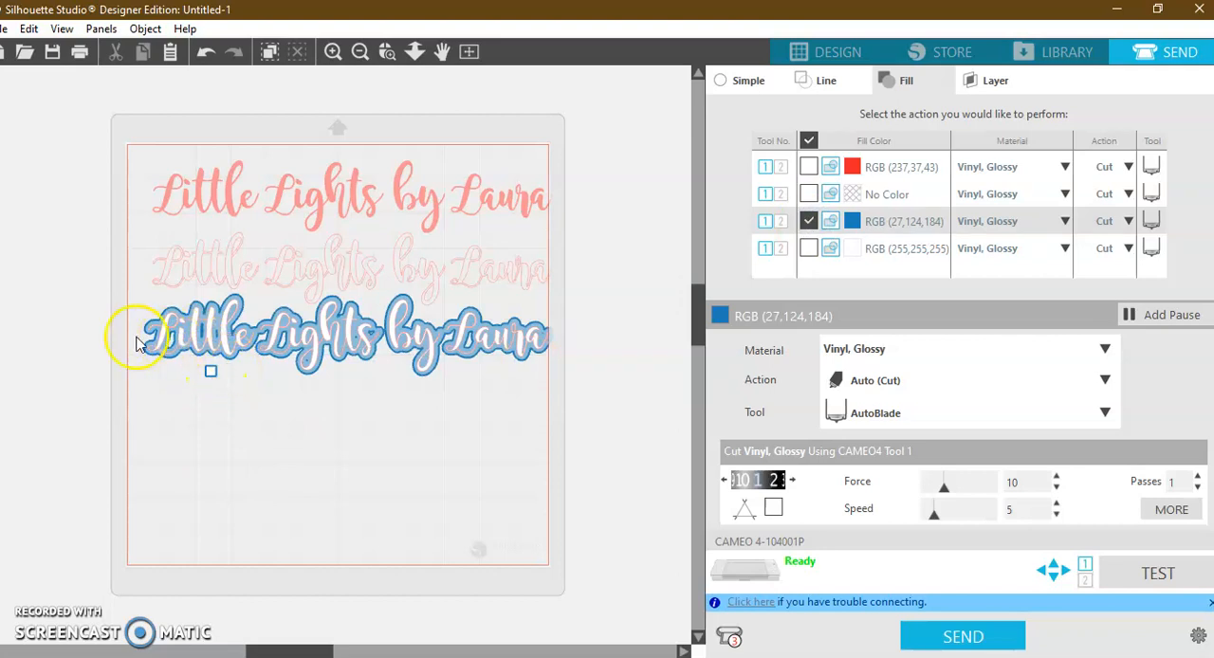
mouse_move(554, 332)
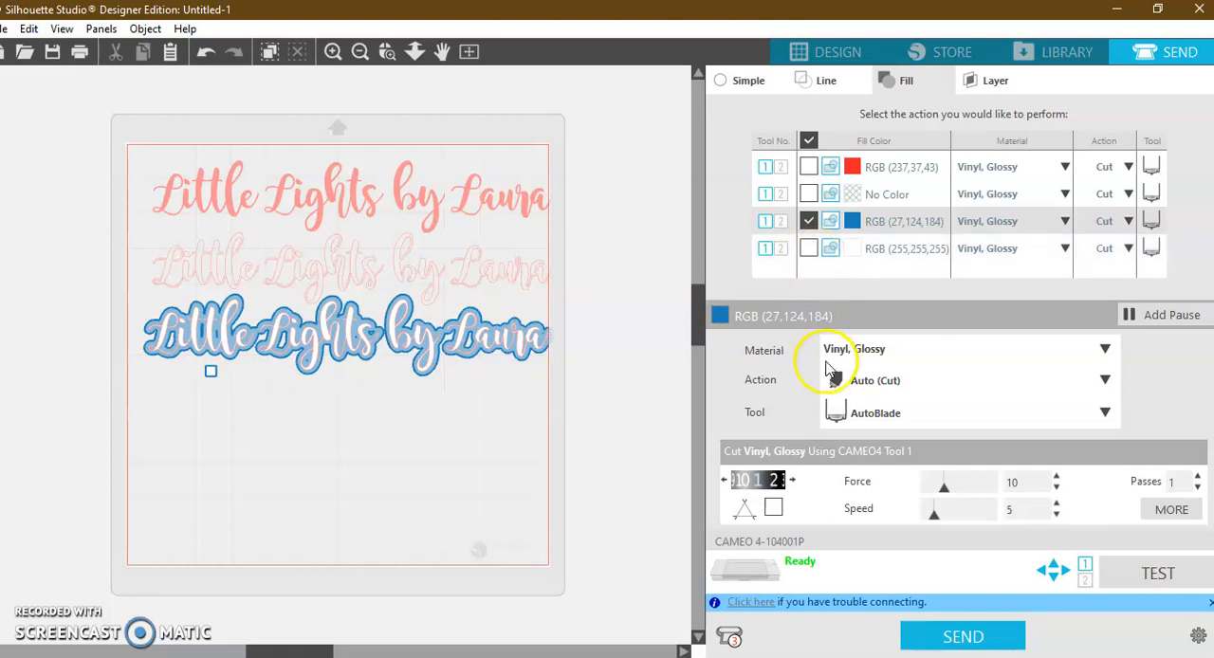
mouse_move(437, 422)
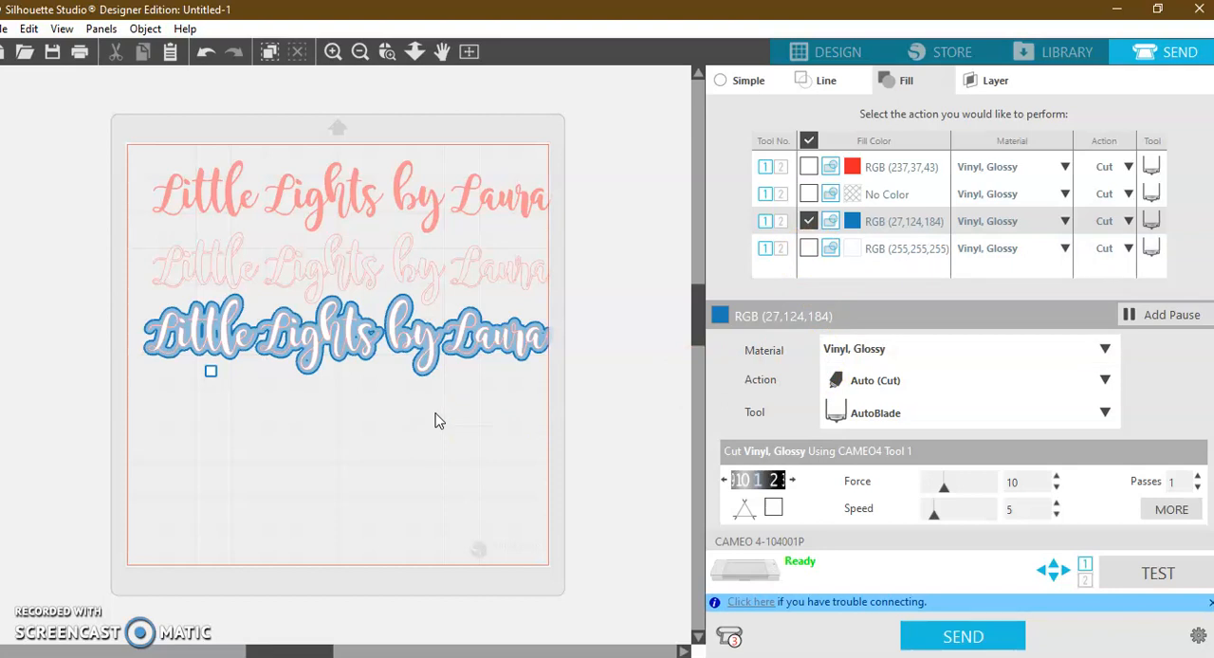
mouse_move(199, 382)
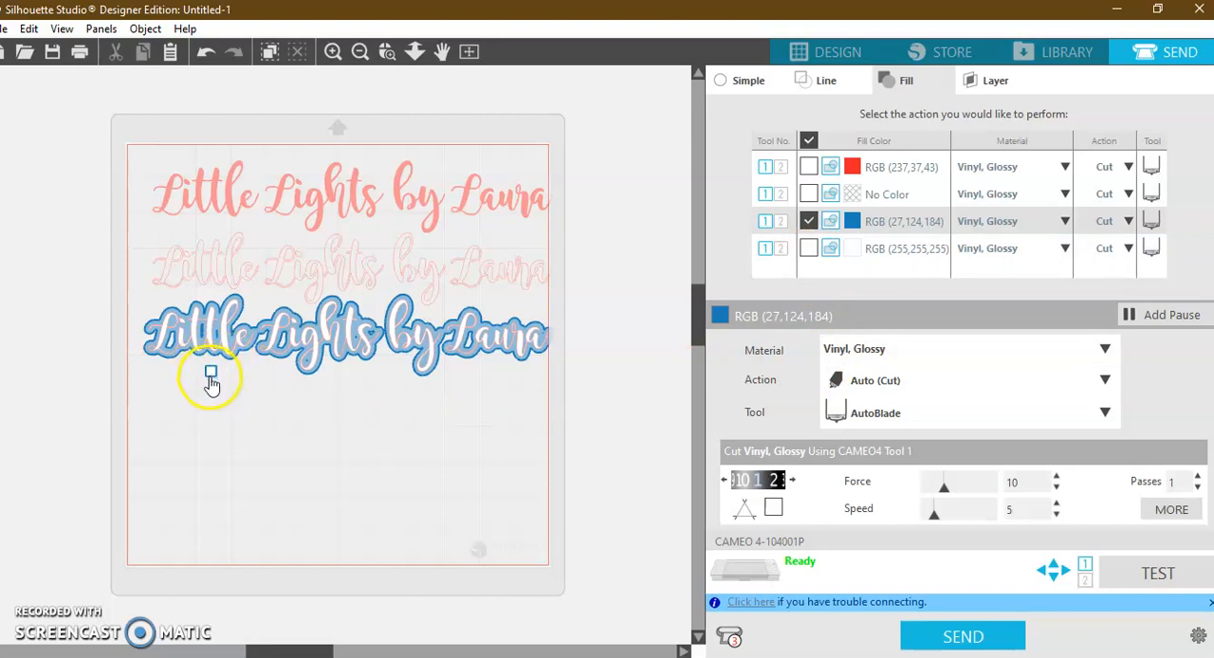
left_click(837, 51)
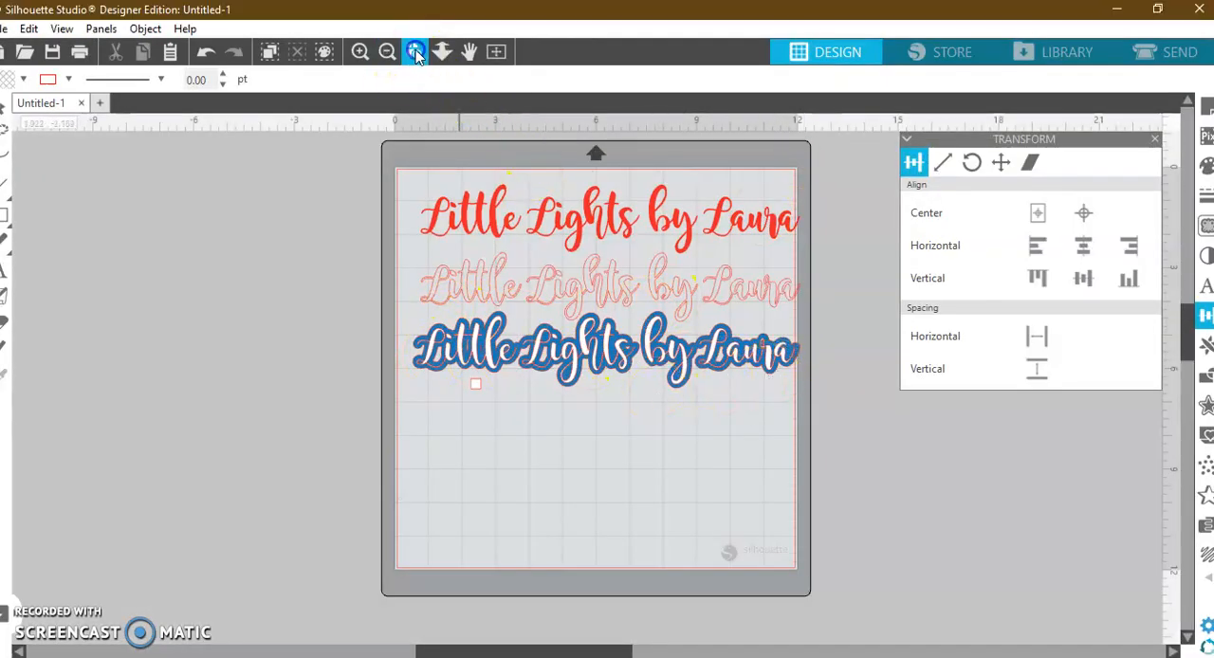
- Zoom in on the blue lettering, then zoom to fit the whole design in view
left_click(359, 52)
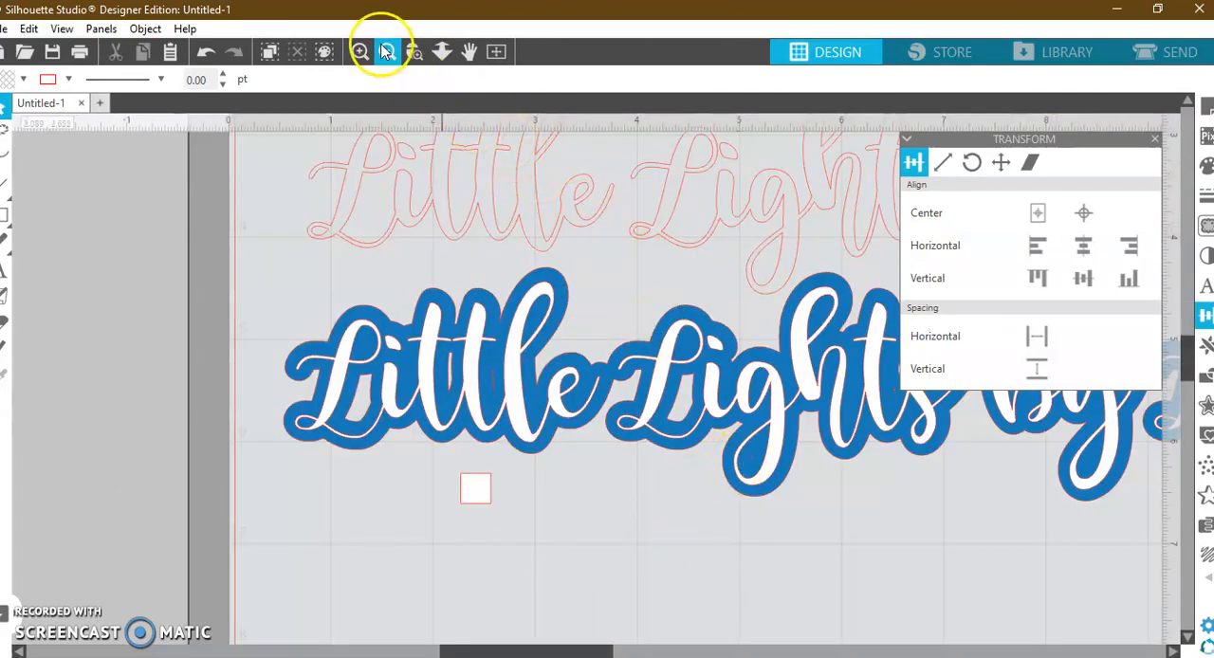
left_click(386, 54)
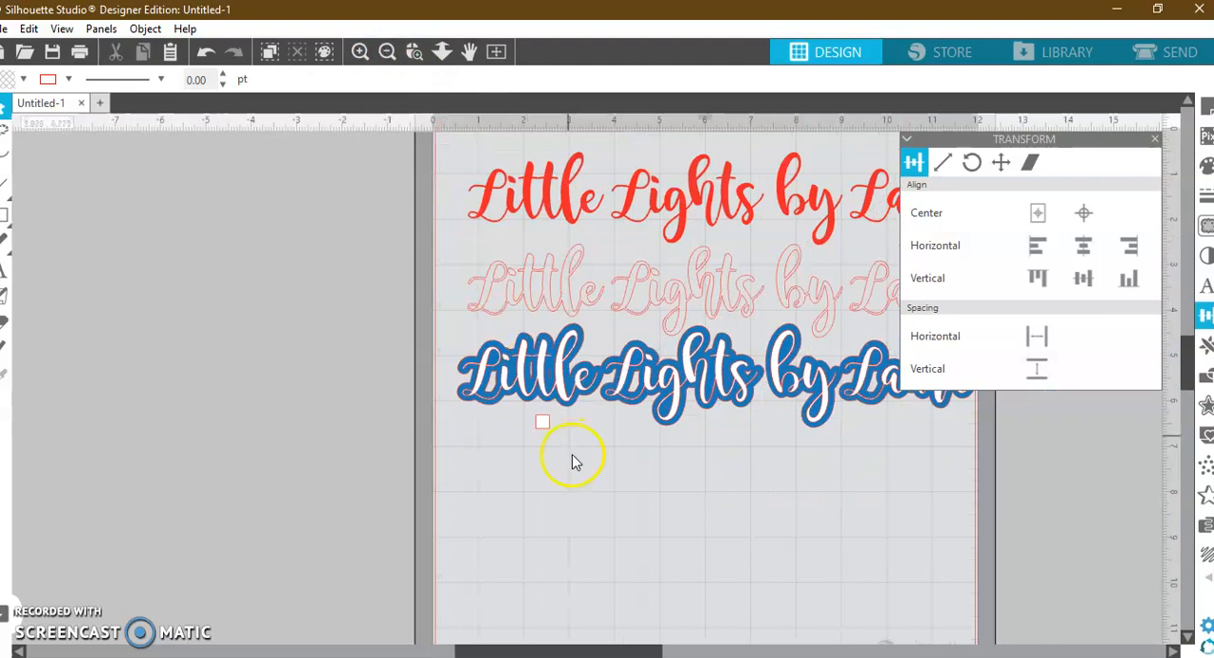